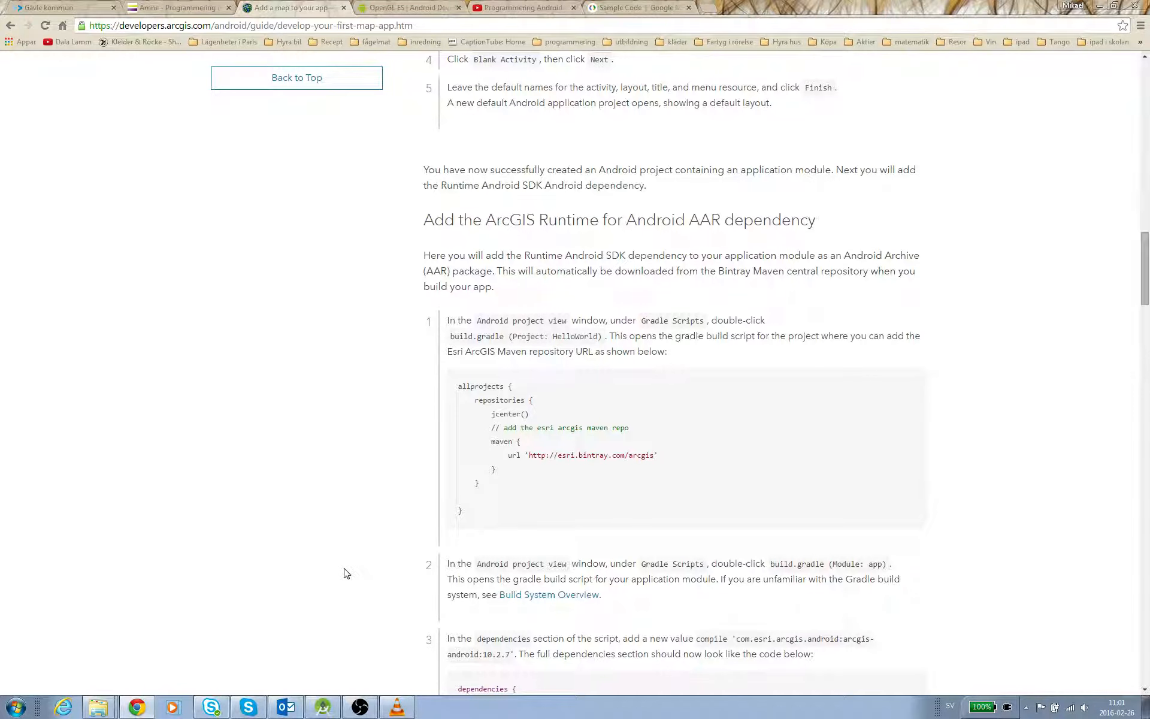
mouse_move(436, 456)
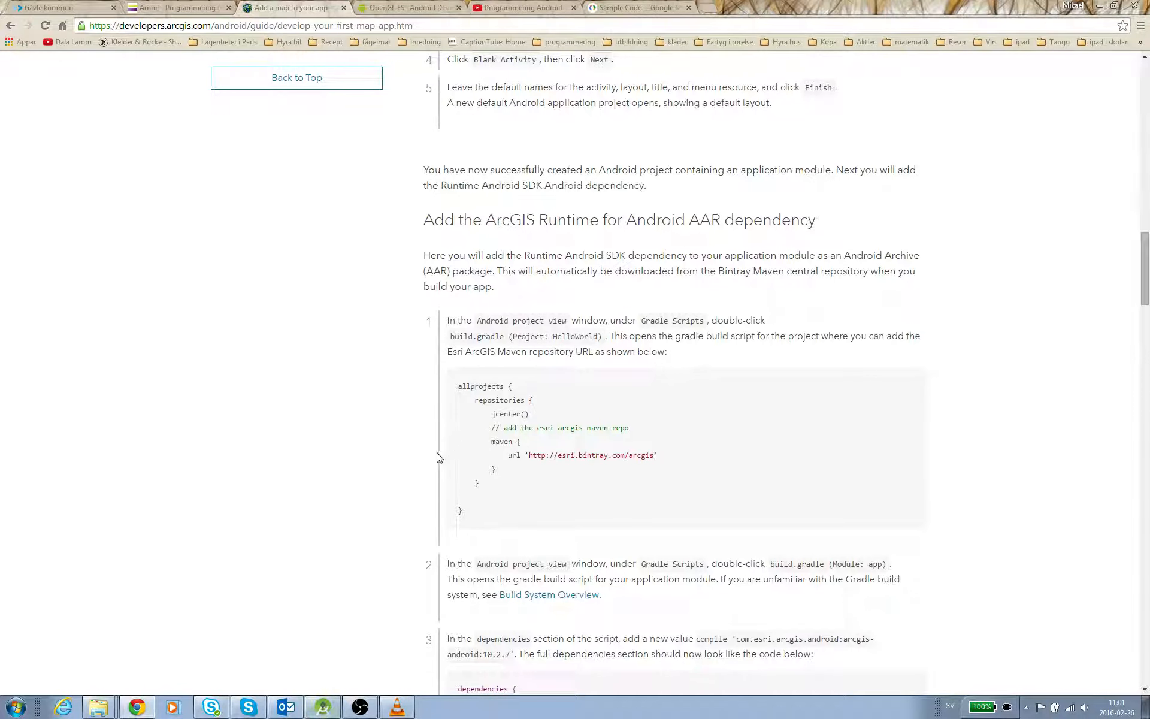
mouse_move(191, 84)
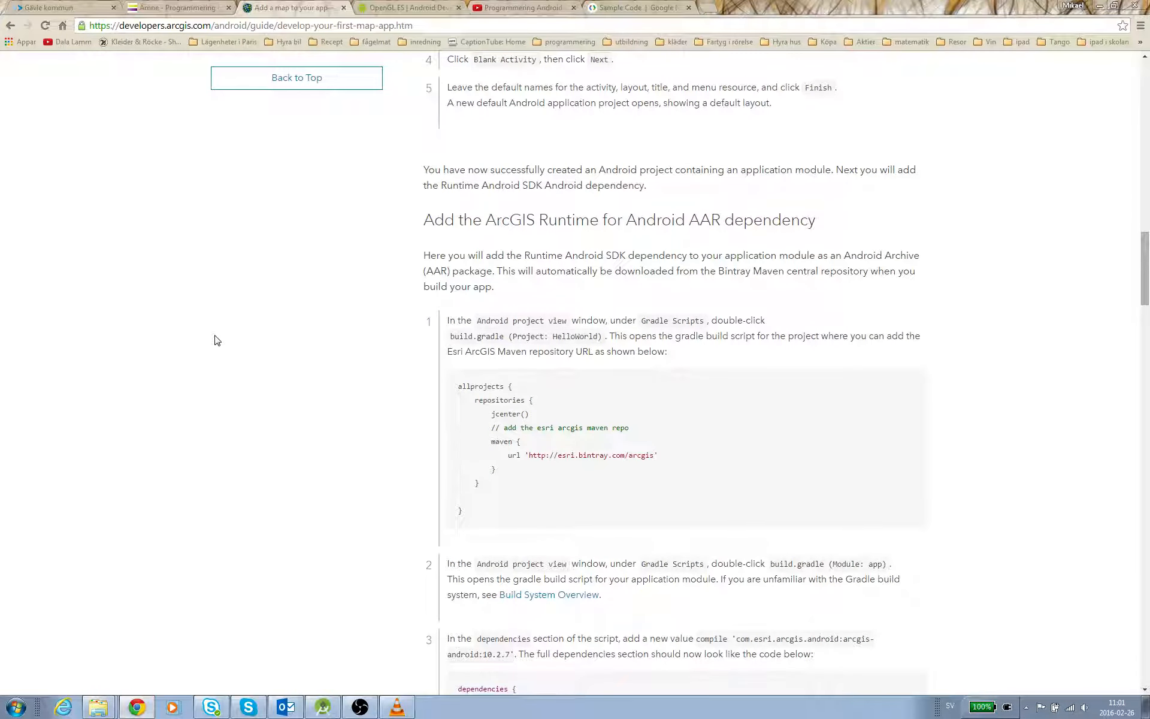
mouse_move(737, 395)
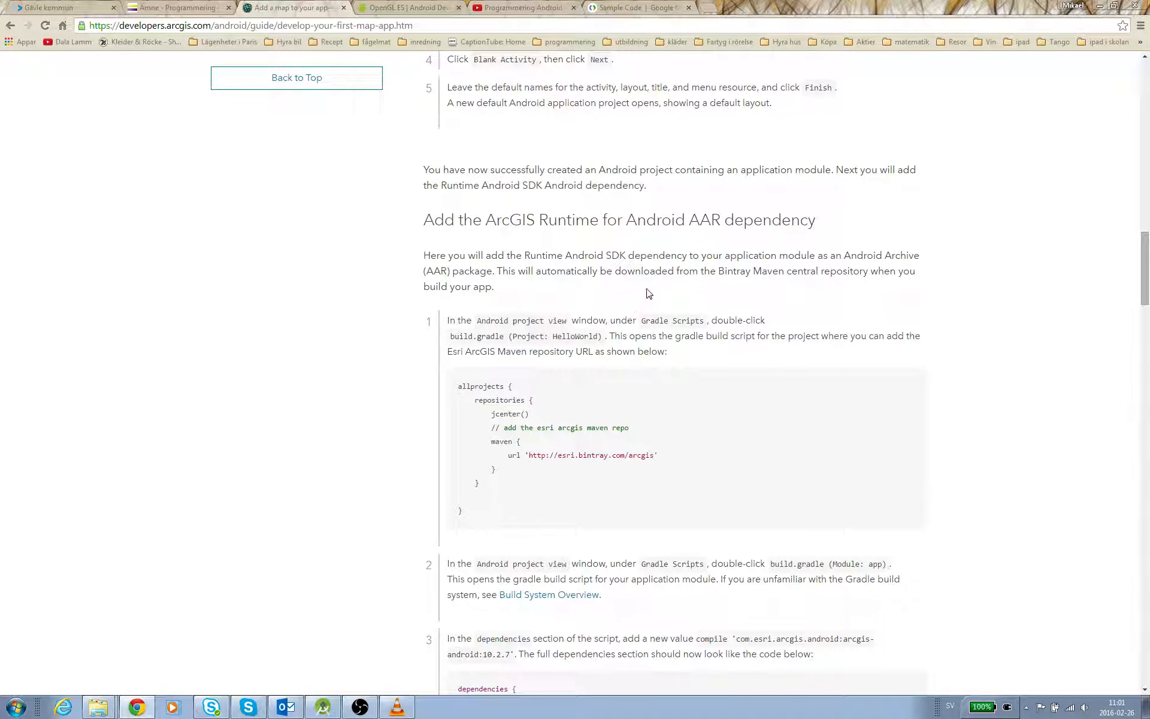
mouse_move(1096, 686)
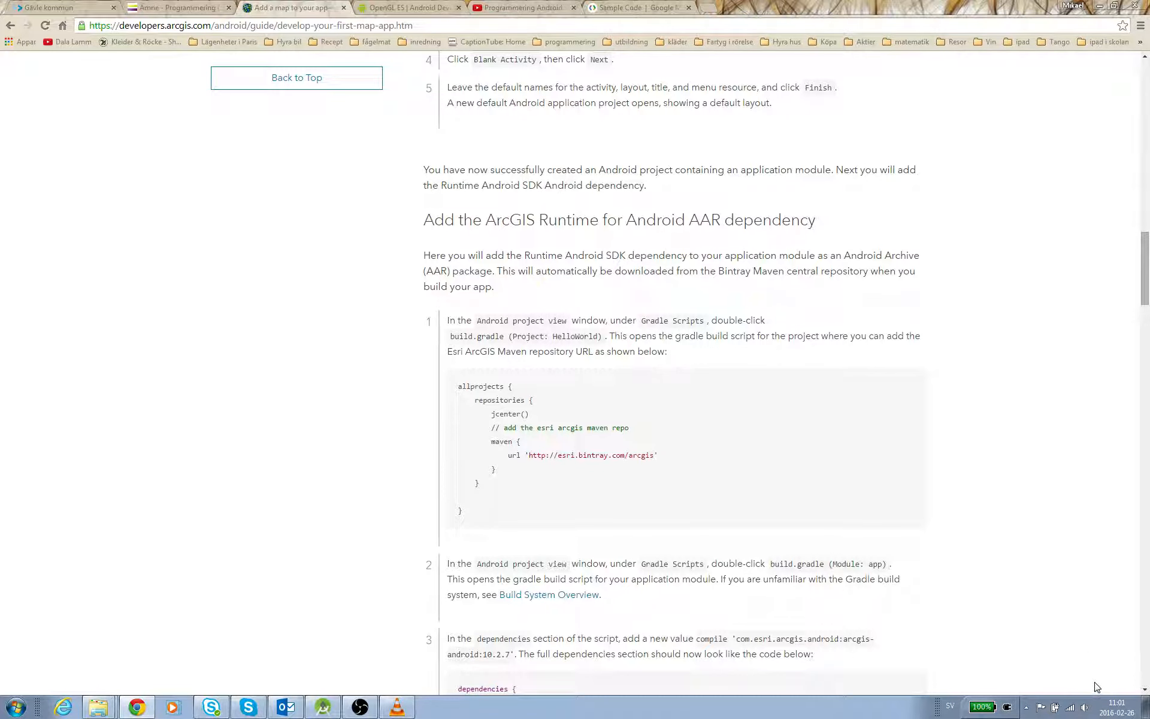
mouse_move(730, 427)
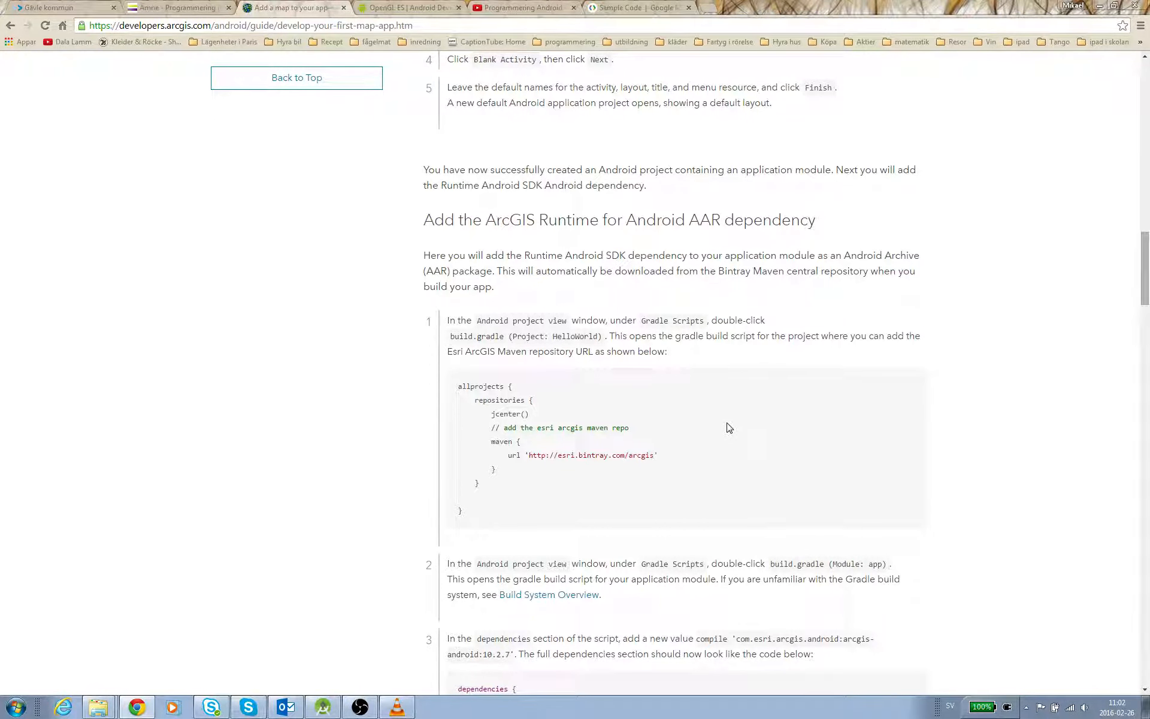
mouse_move(521, 321)
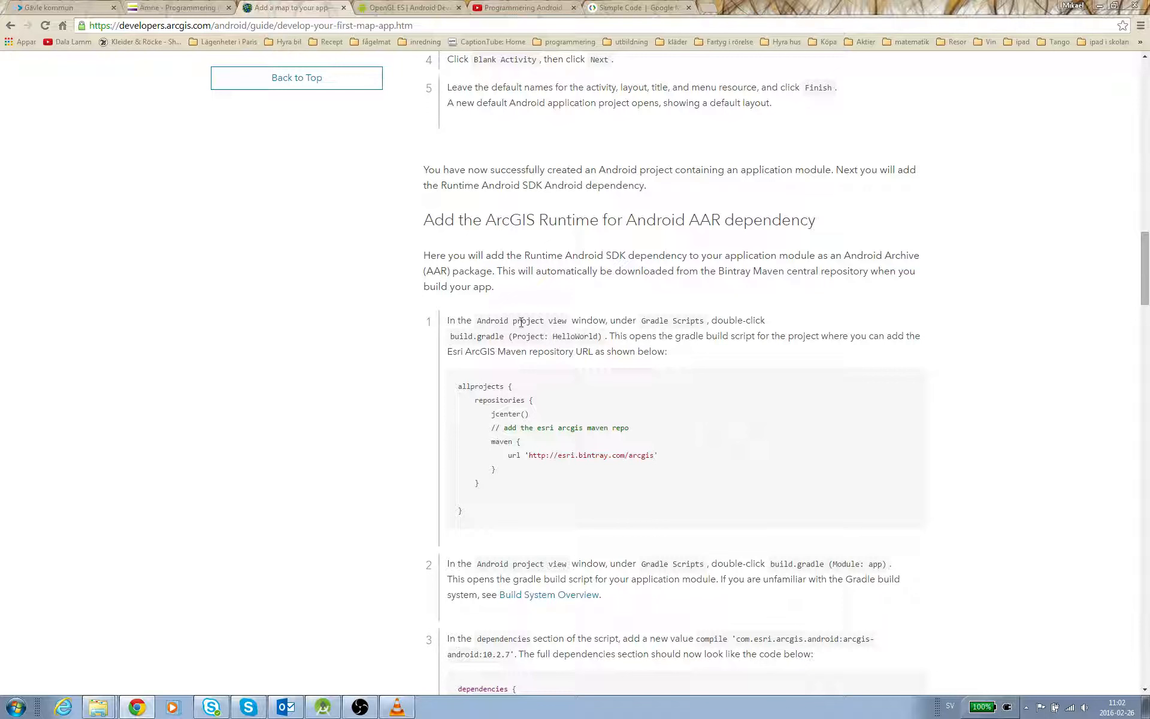
mouse_move(550, 347)
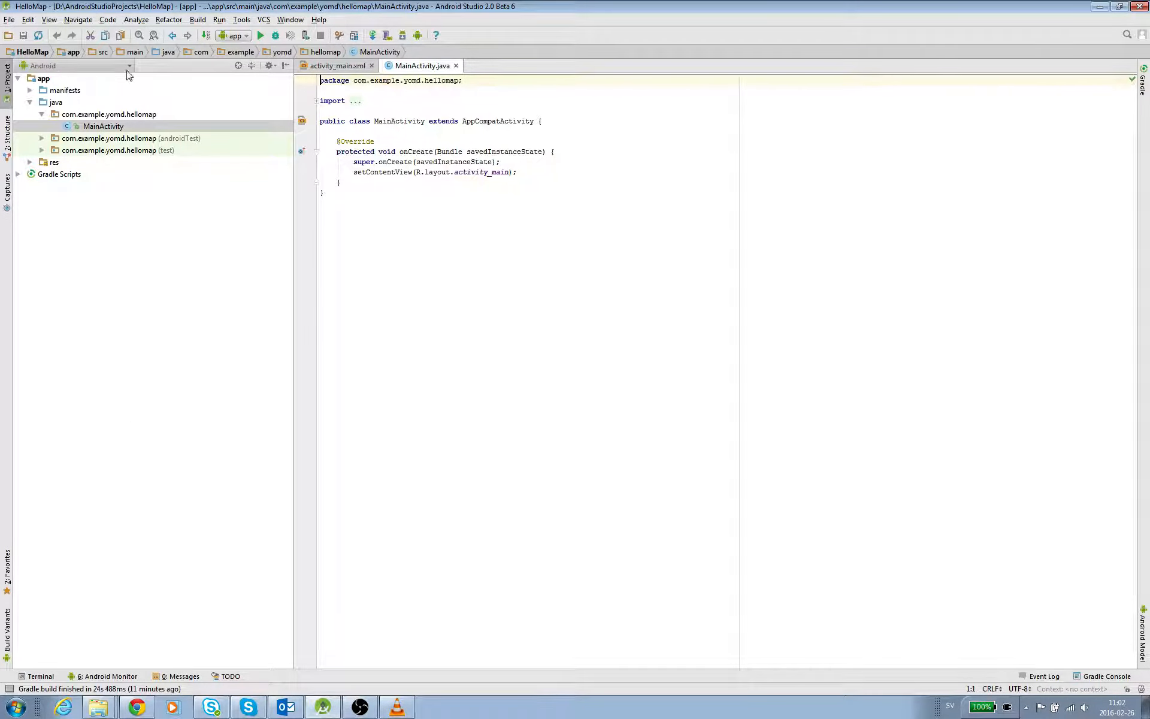
Open HelloMap's project-level build.gradle from the Gradle Scripts group.
click(73, 65)
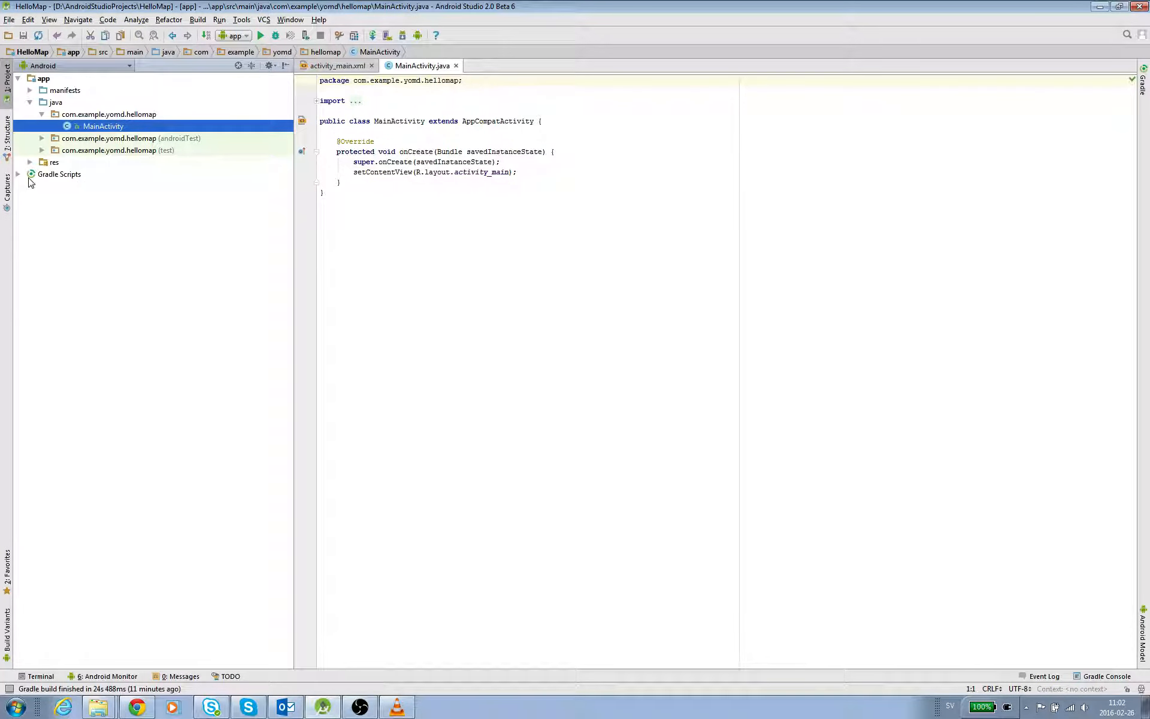
click(31, 173)
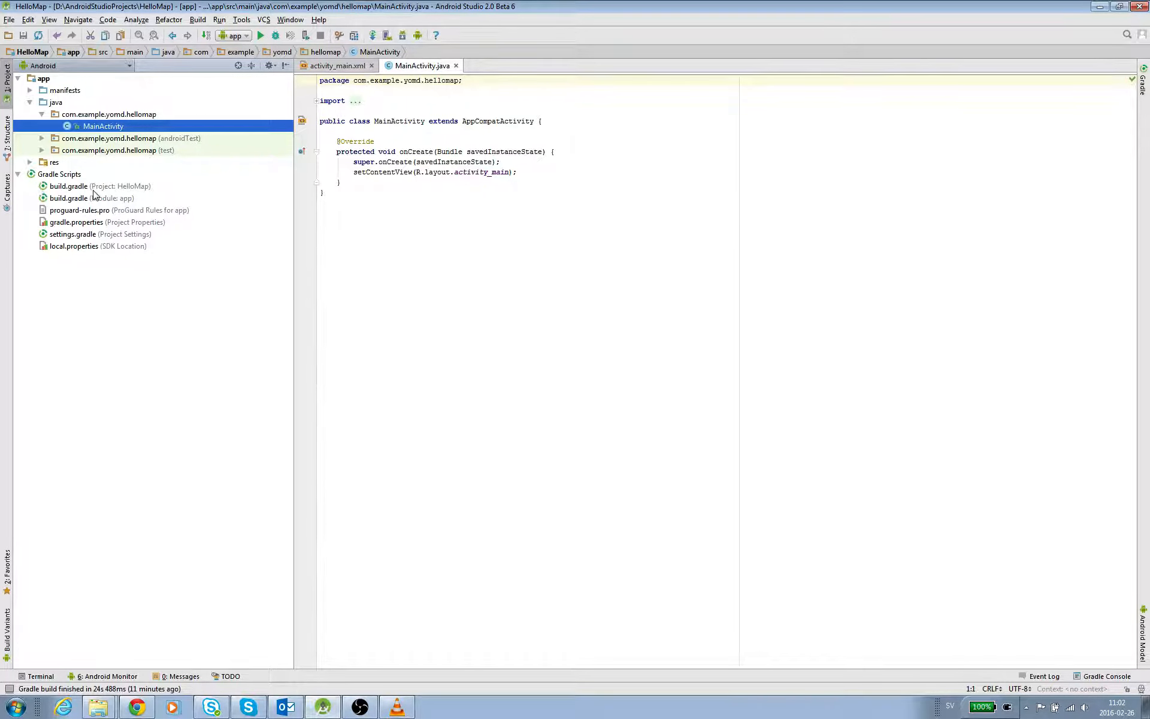
mouse_move(146, 193)
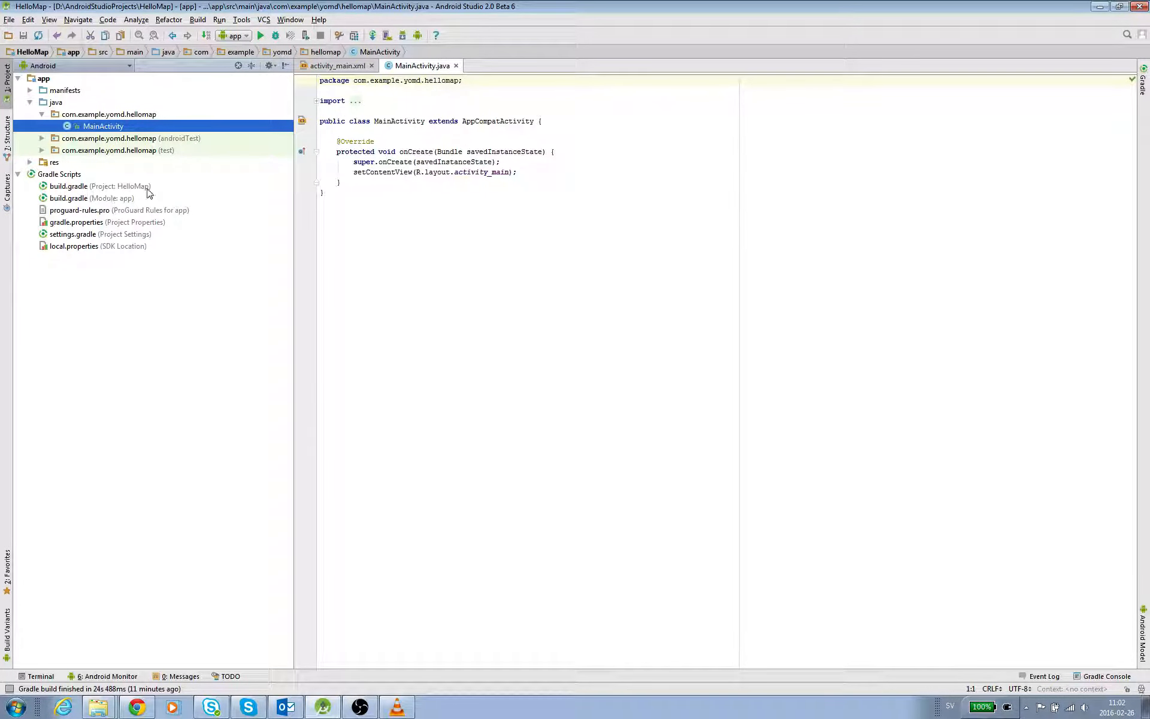
mouse_move(134, 197)
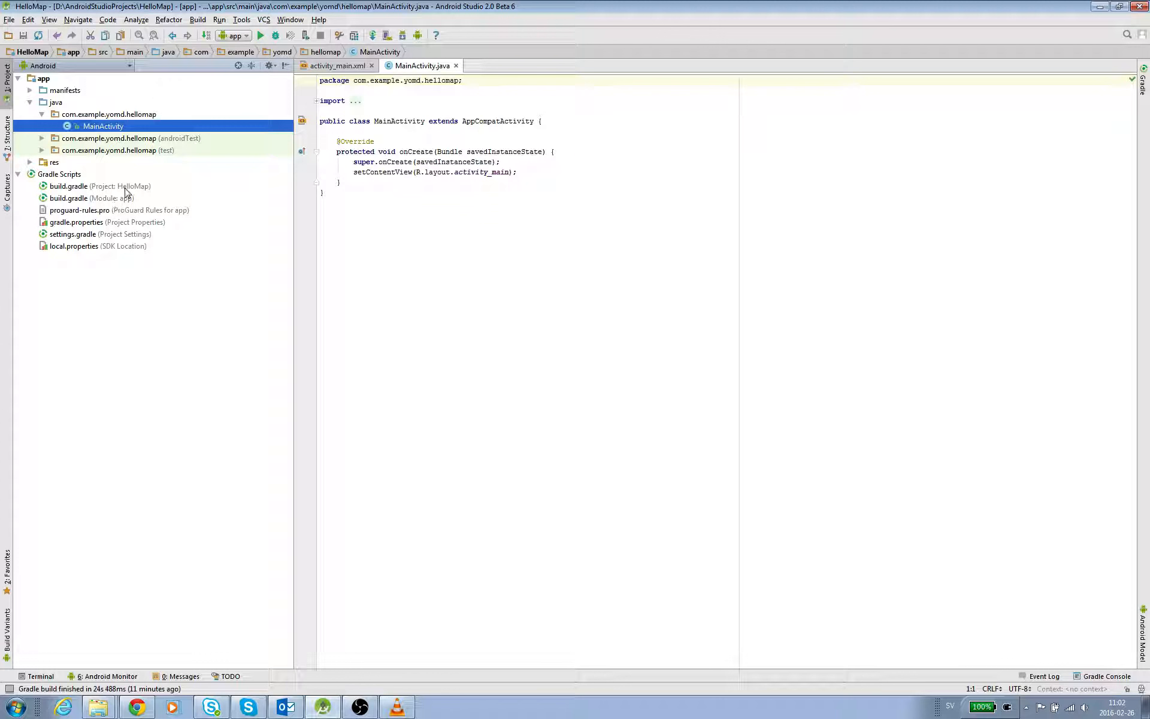
double_click(69, 186)
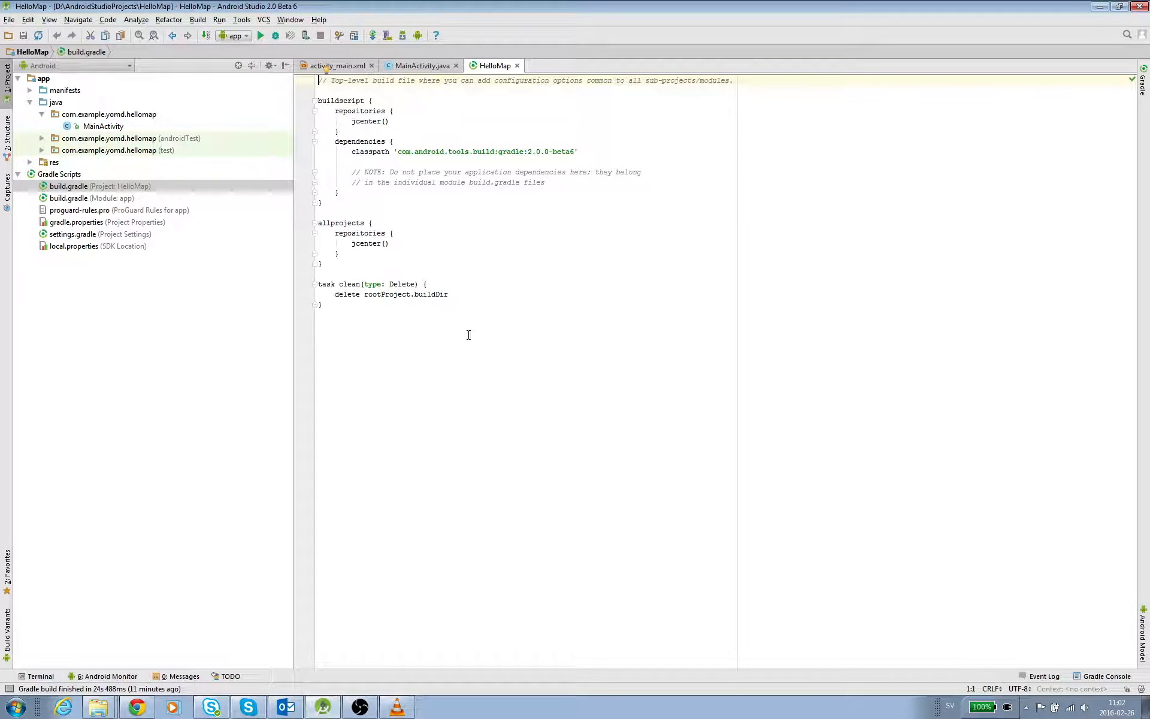
mouse_move(356, 235)
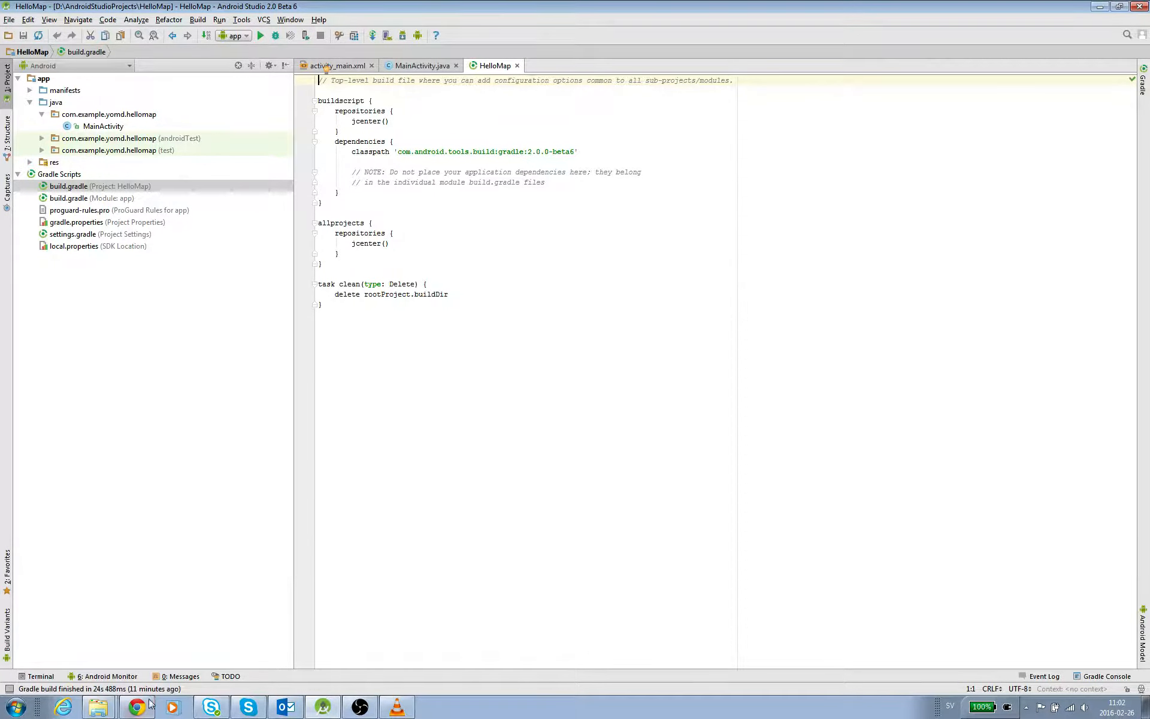
Select the Esri Maven repo comment and maven block in the ArcGIS tutorial.
click(136, 707)
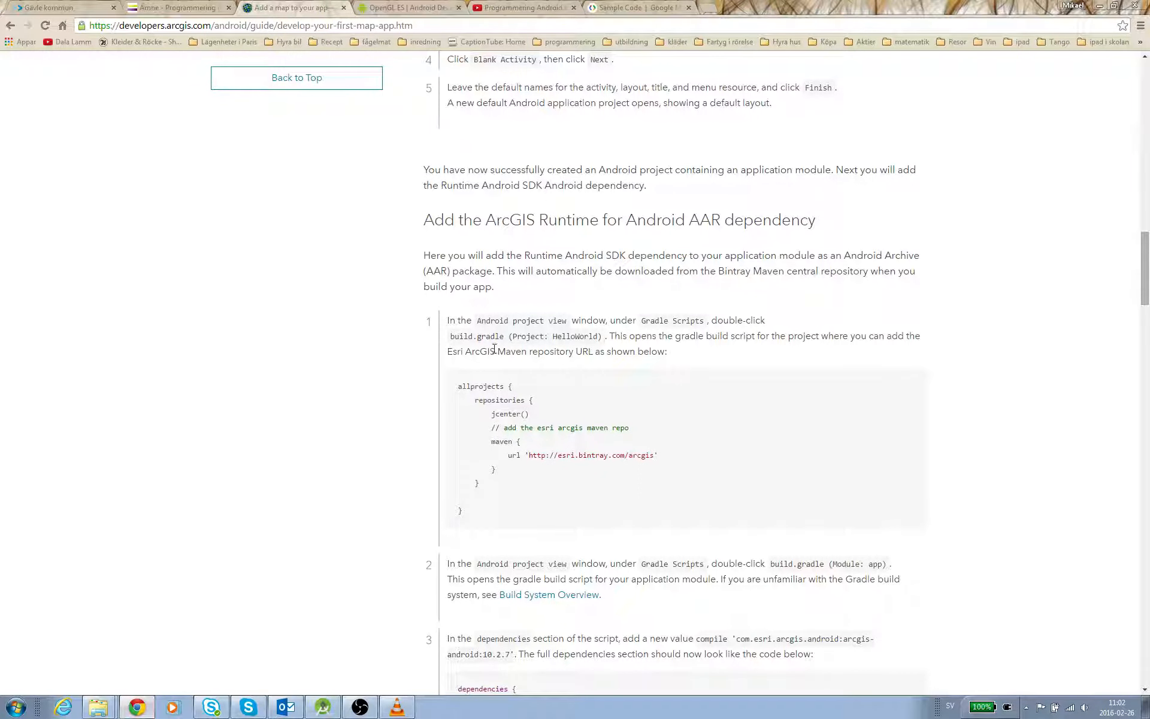
mouse_move(537, 433)
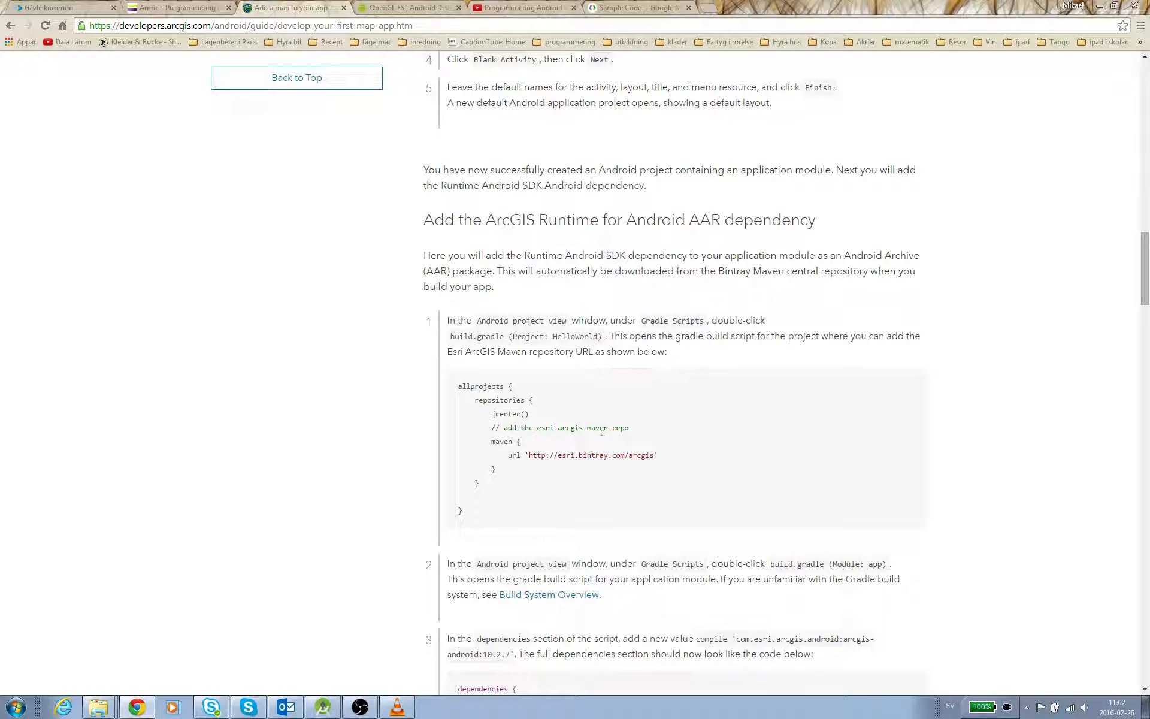
mouse_move(678, 424)
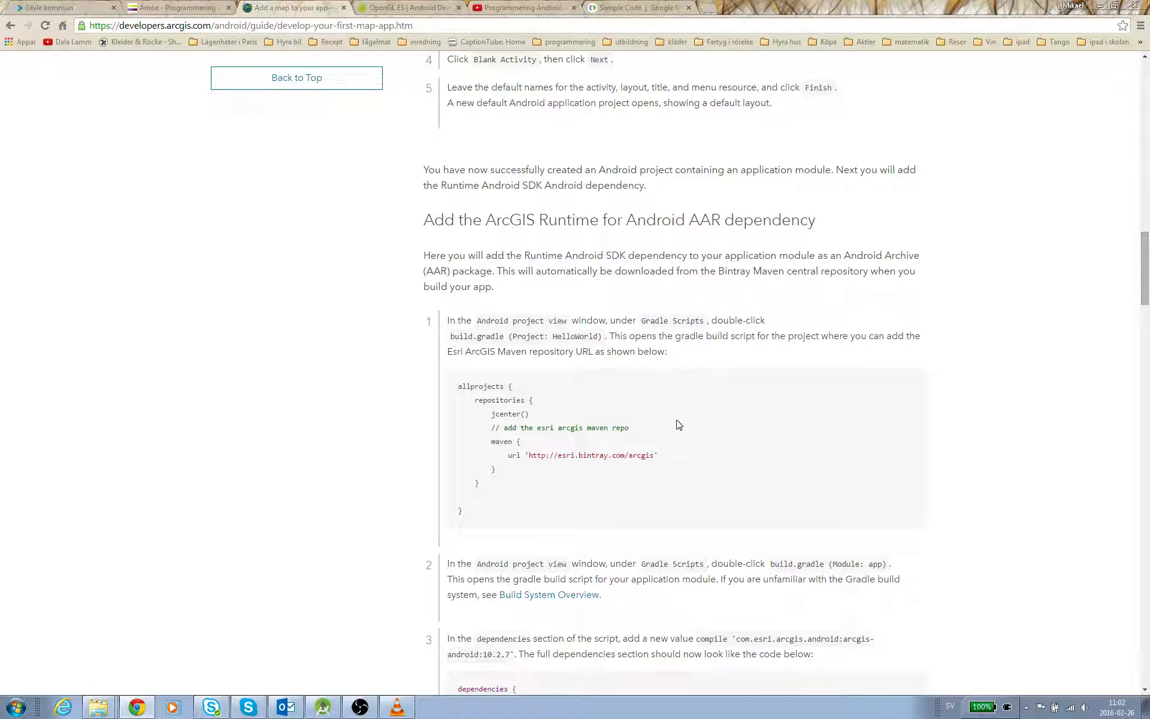
mouse_move(564, 474)
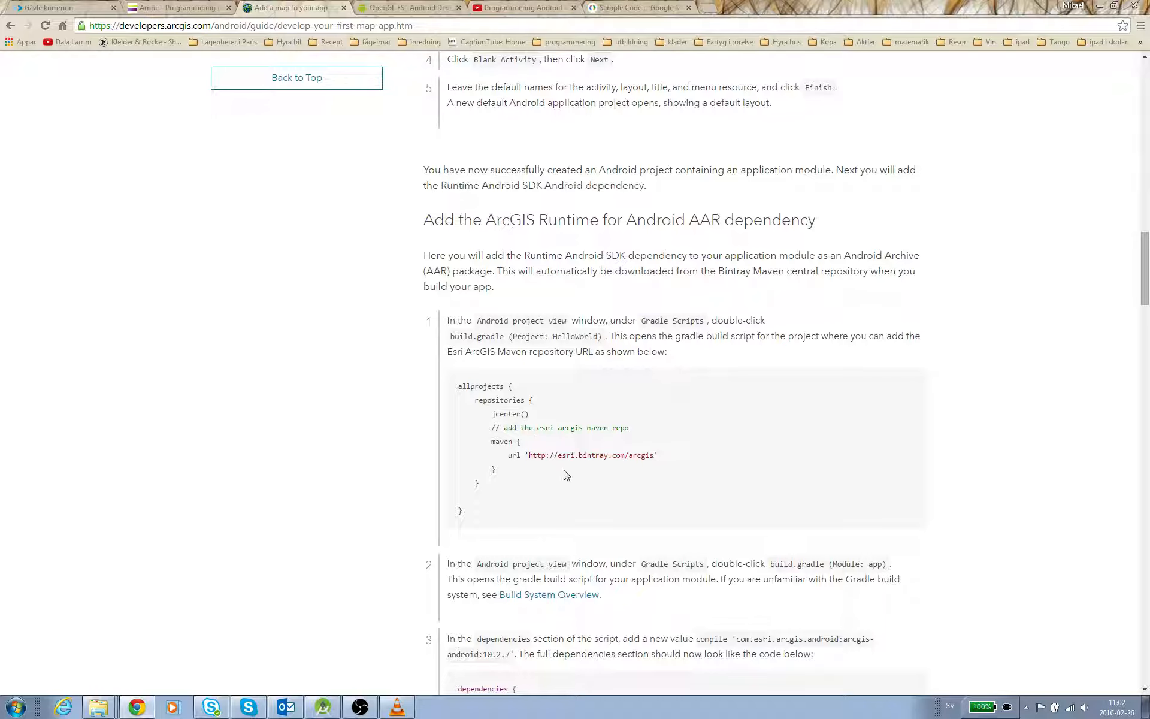
mouse_move(536, 459)
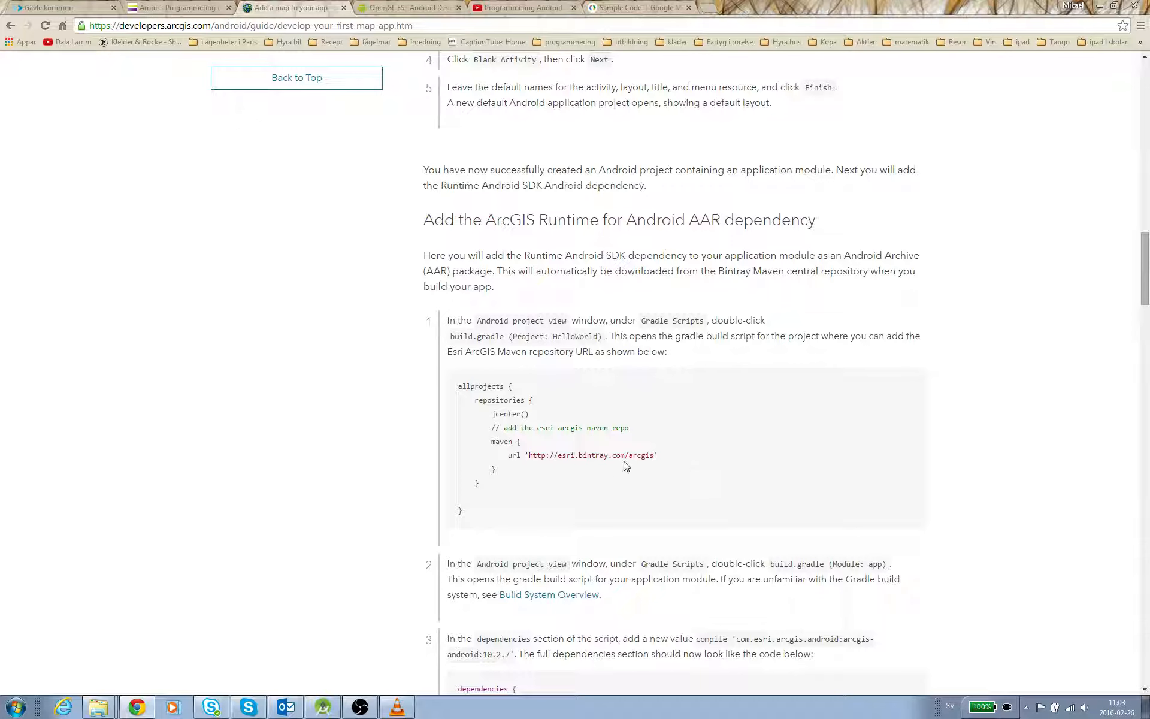
mouse_move(688, 445)
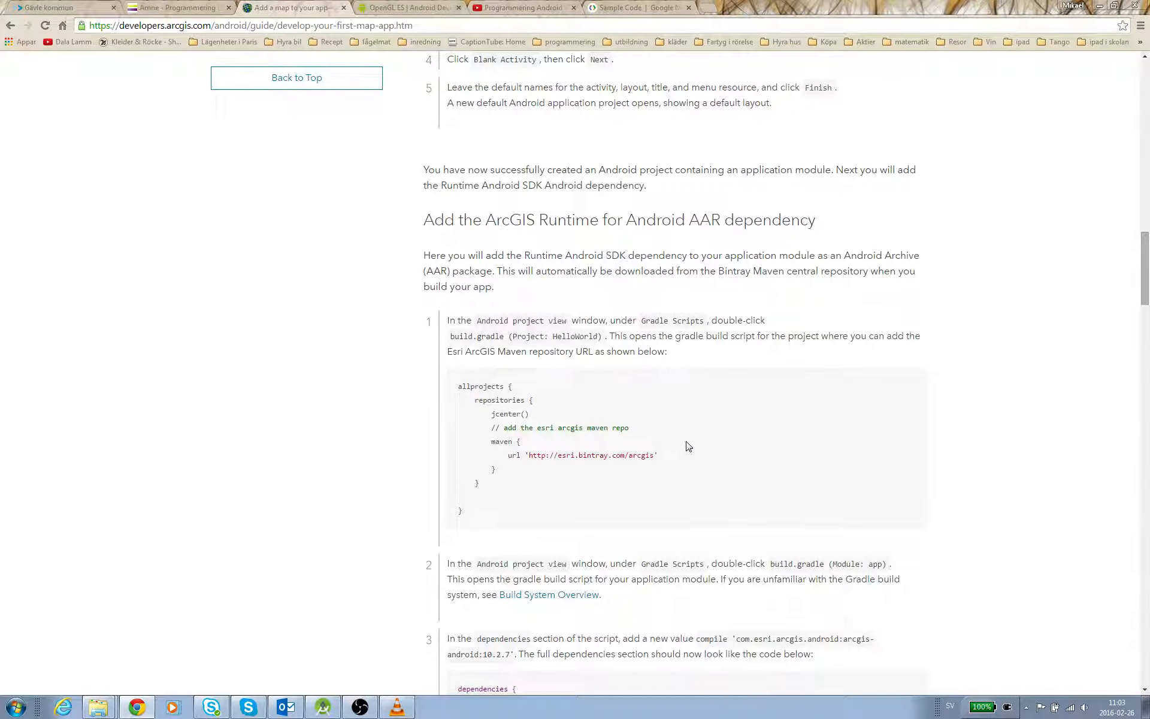
mouse_move(682, 358)
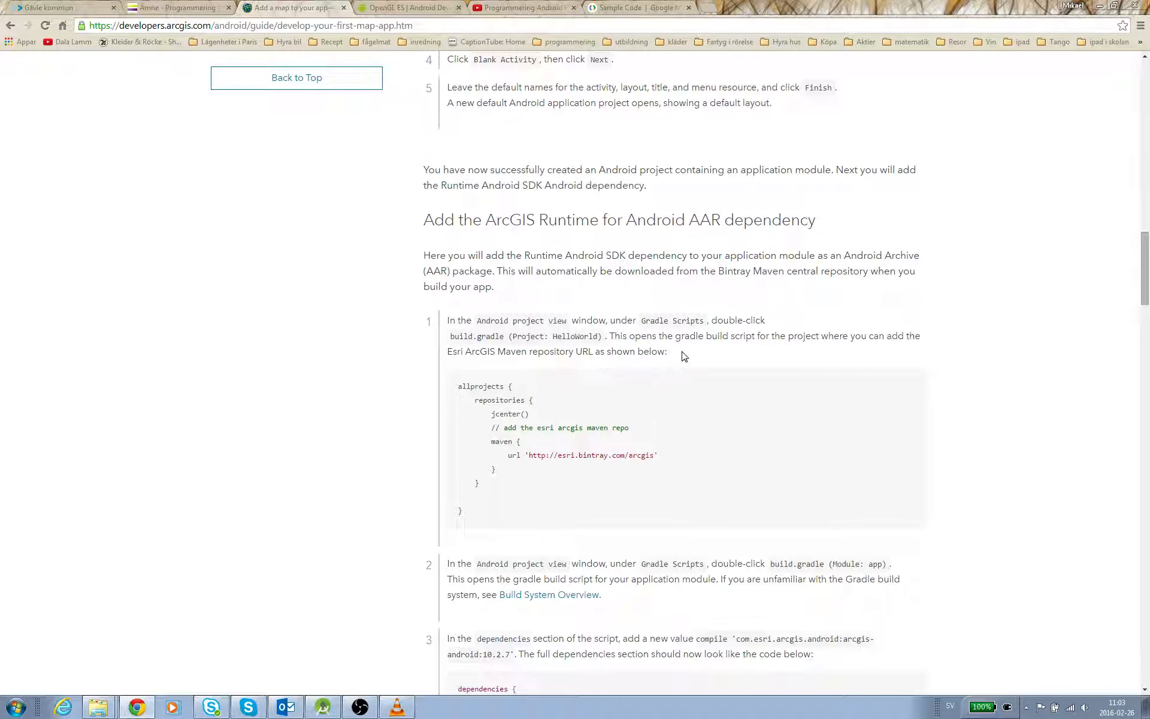
mouse_move(502, 440)
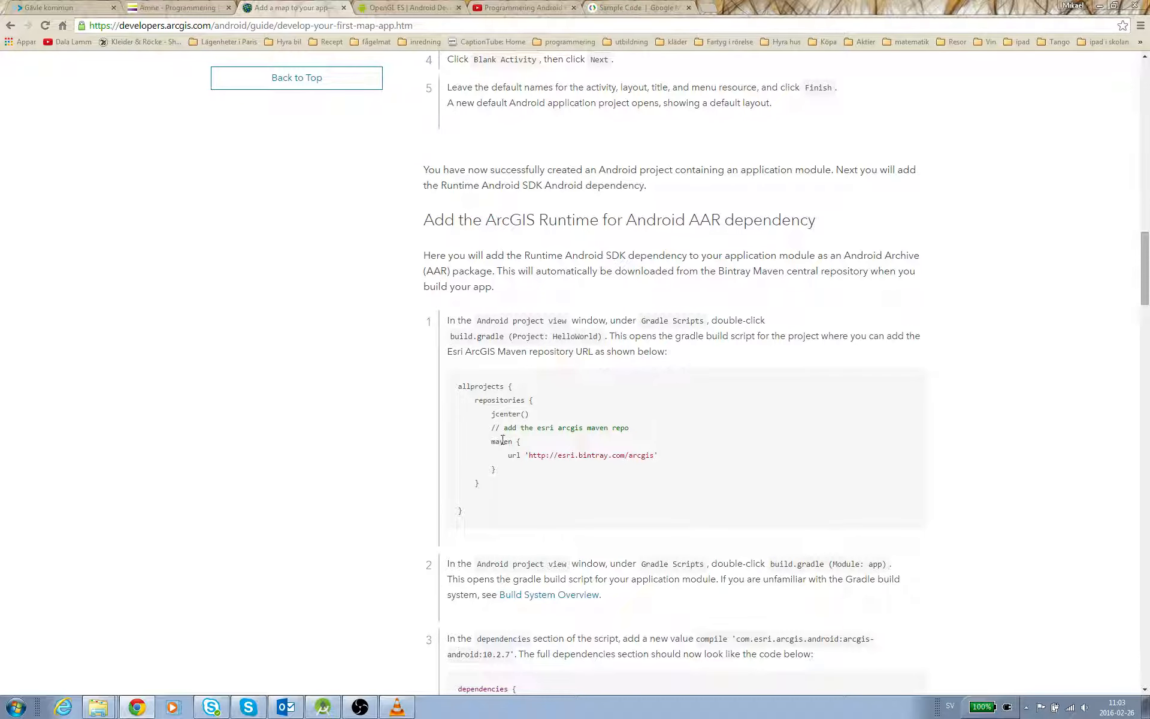
double_click(496, 428)
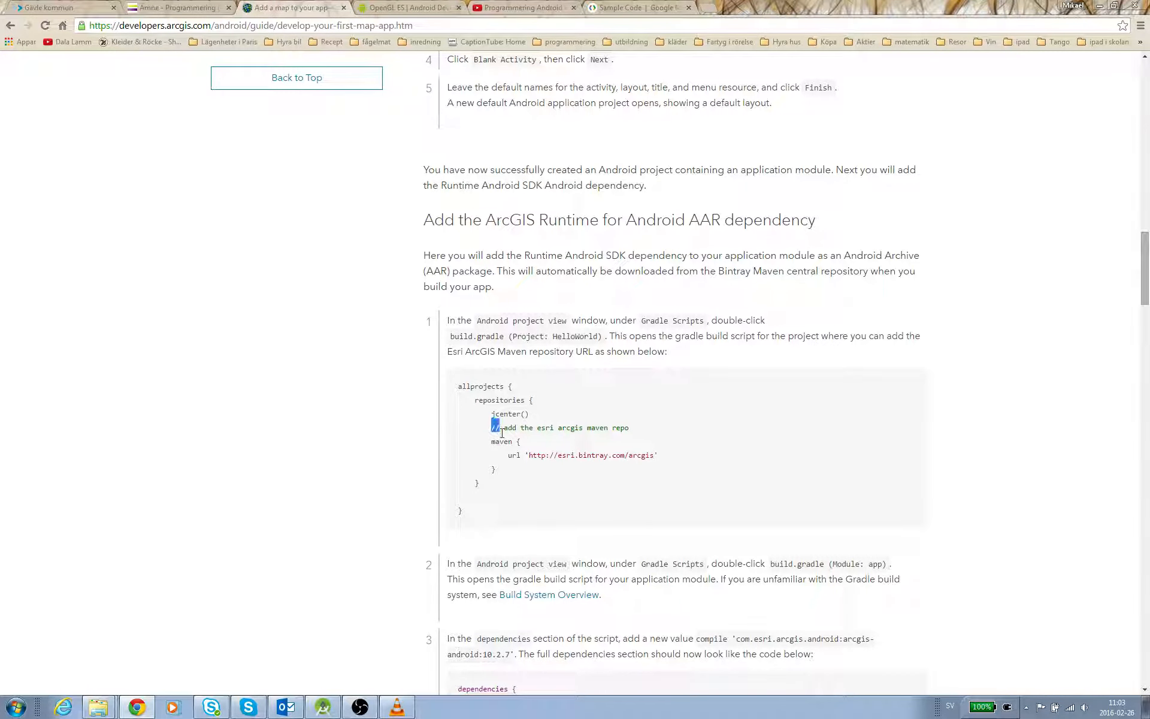
drag(494, 428, 518, 470)
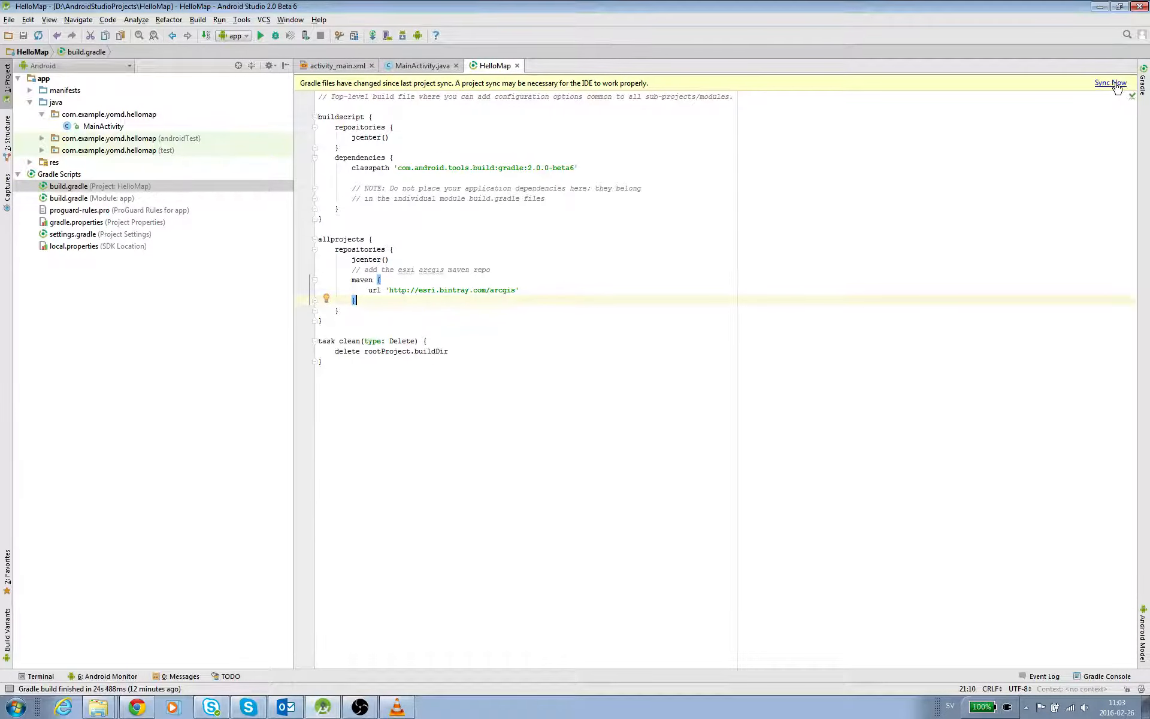
Sync the project after adding the esri.bintray.com/arcgis Maven repository.
click(1111, 83)
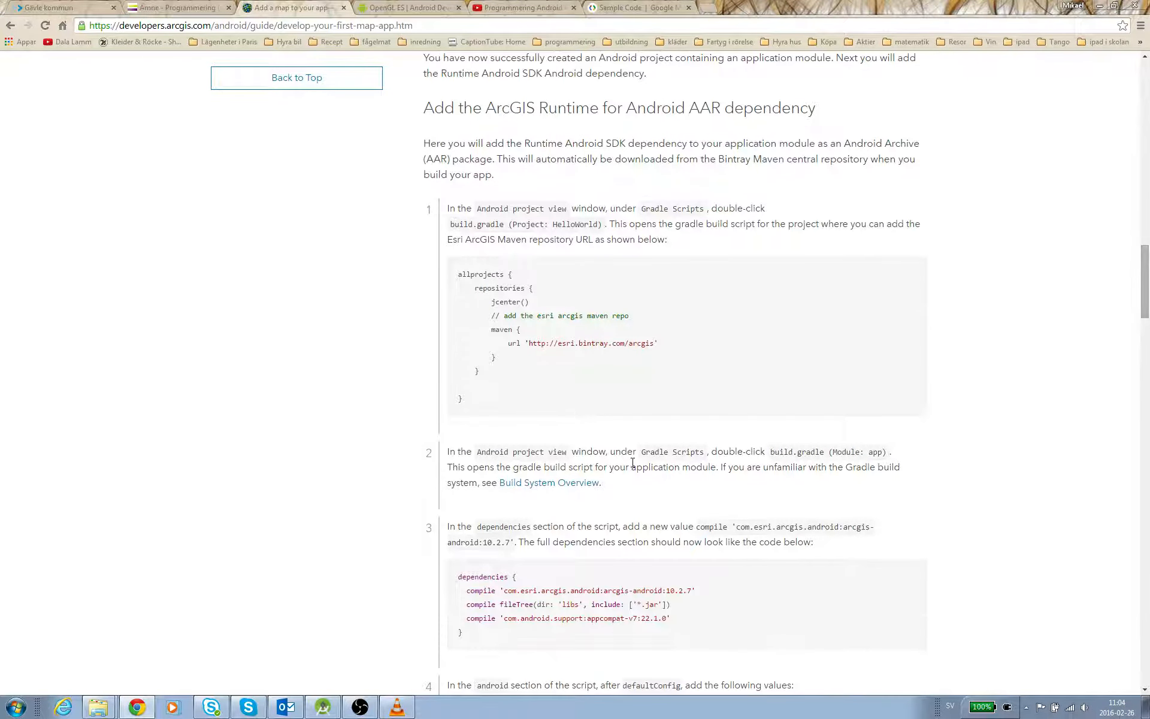
Open HelloMap's app module build.gradle in Android Studio.
scroll(down, 3)
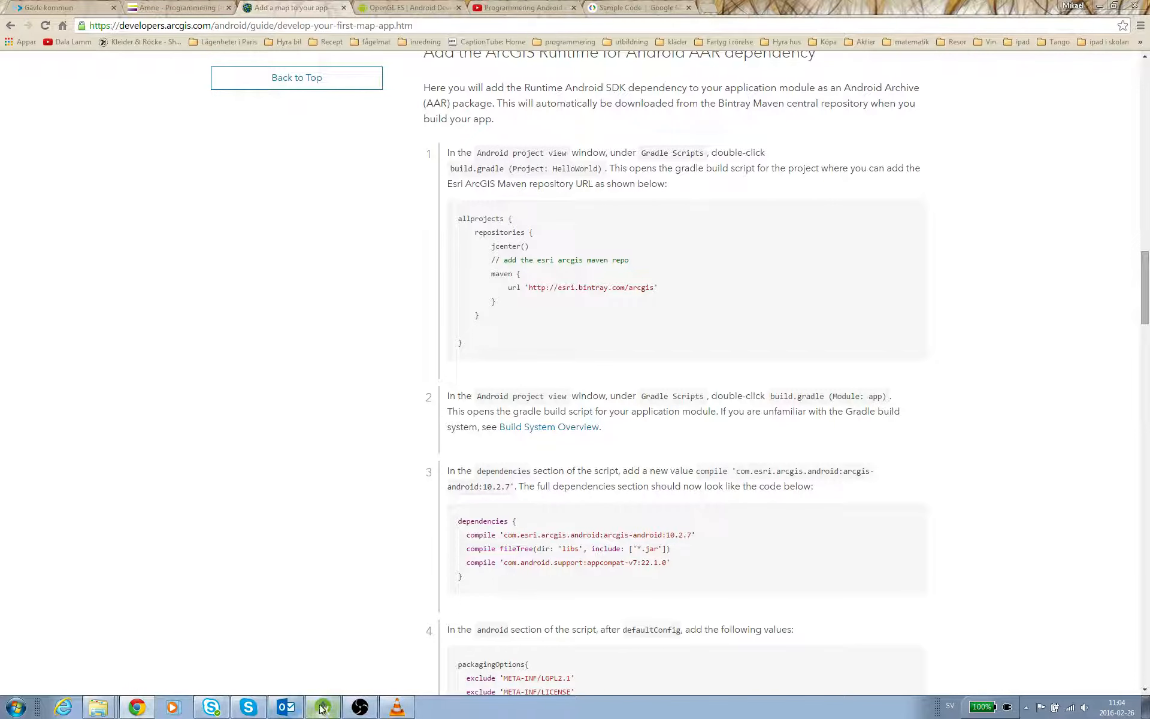
click(321, 707)
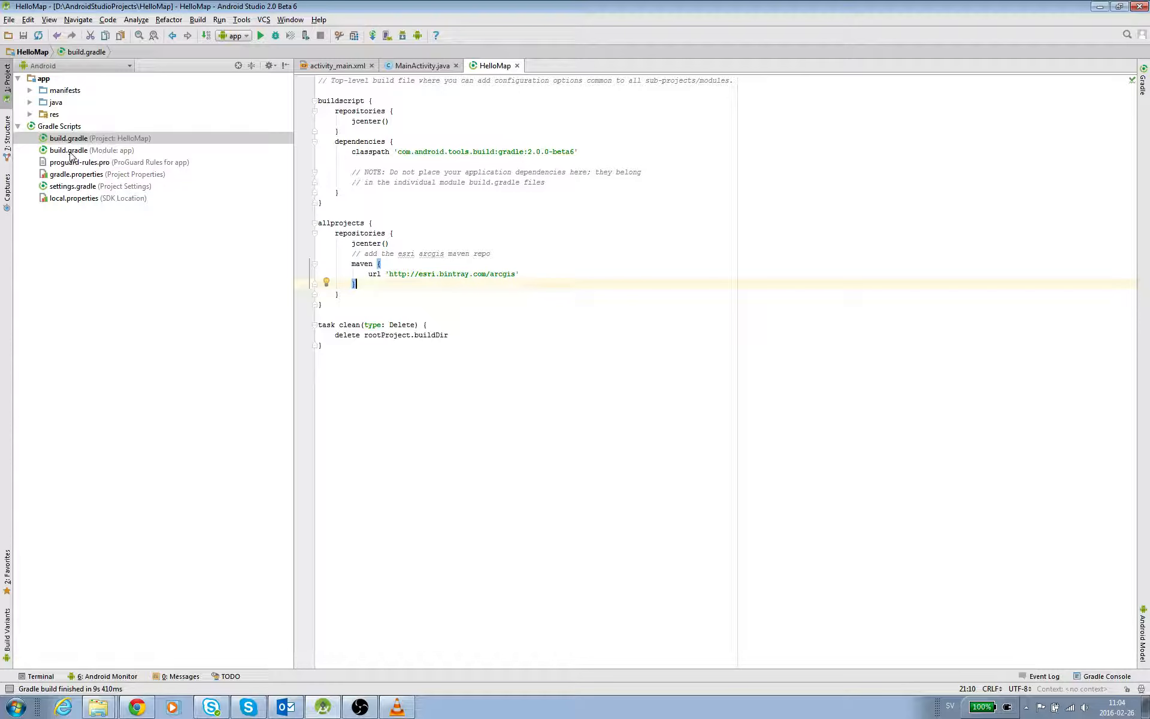
double_click(69, 150)
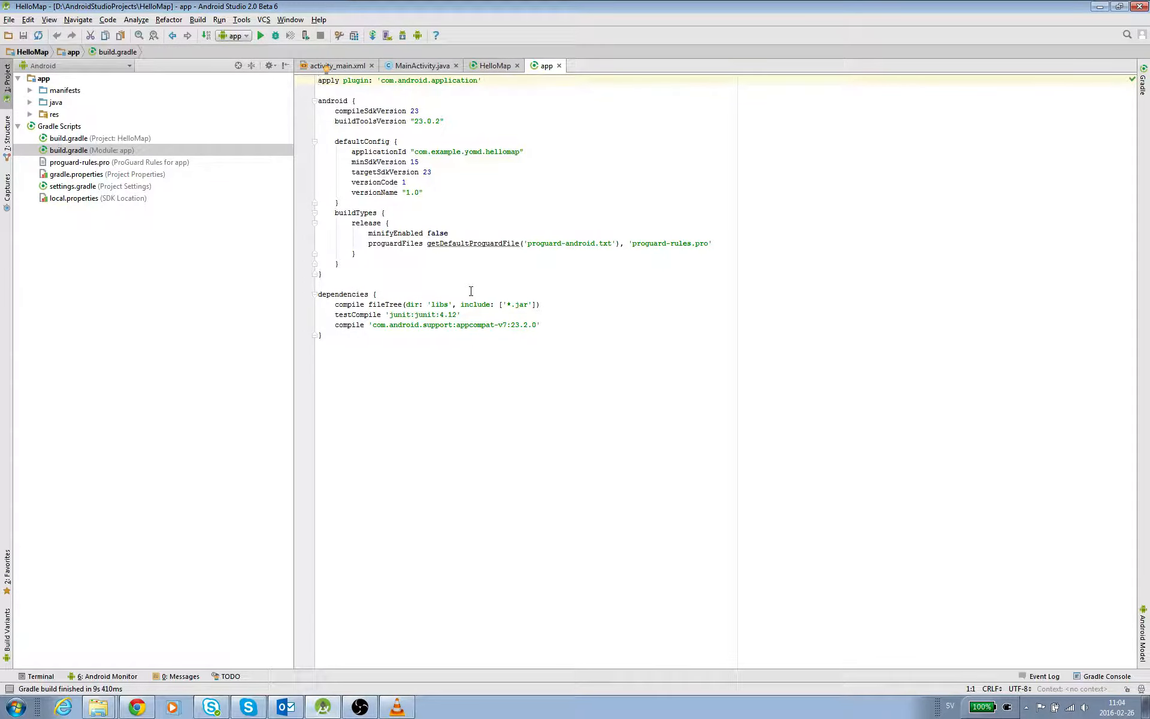
Select the arcgis-android compile dependency line in the ArcGIS tutorial.
click(136, 707)
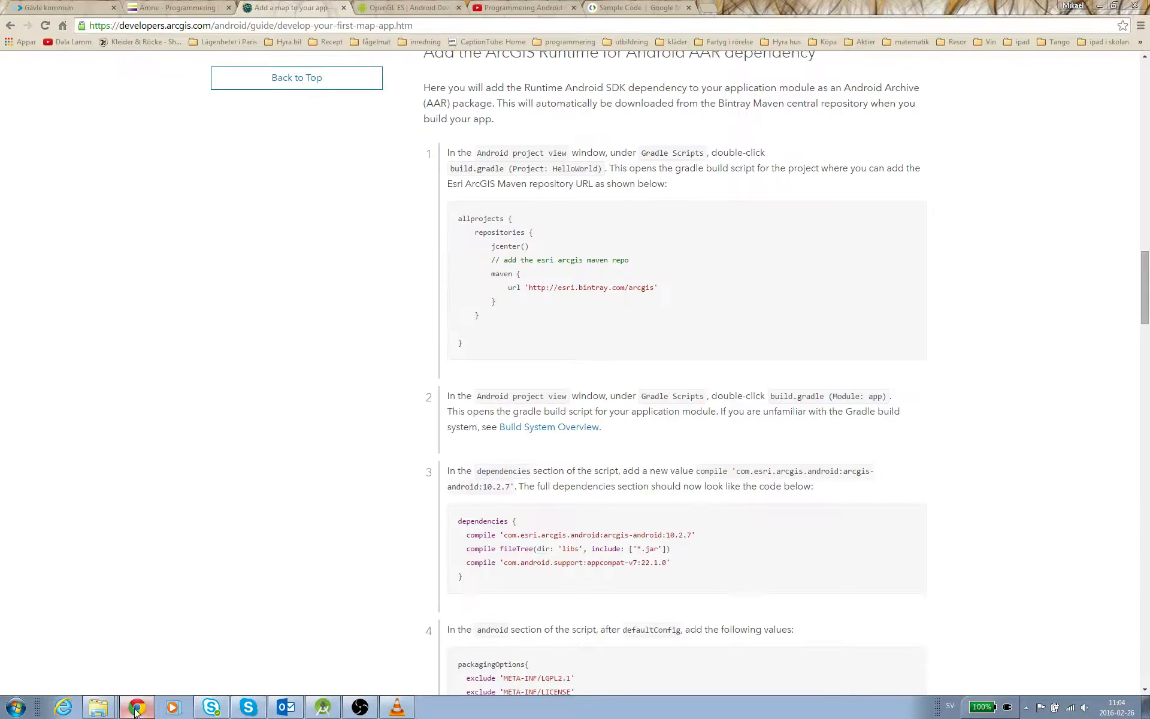
scroll(down, 3)
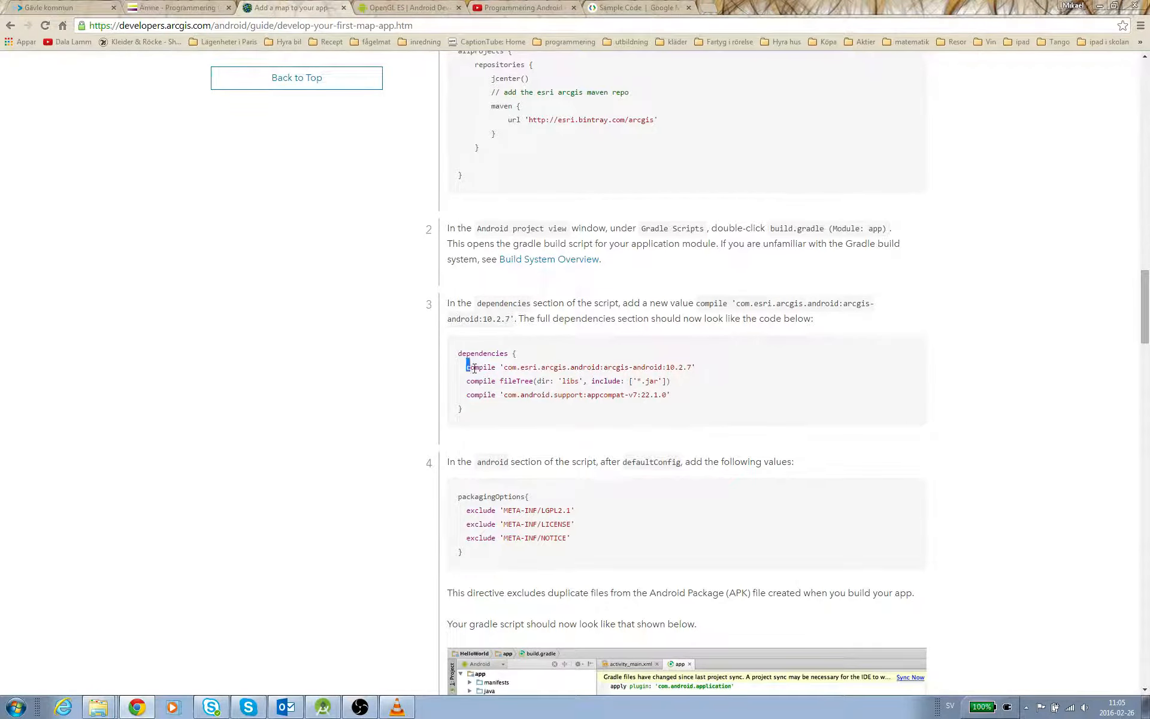
triple_click(580, 367)
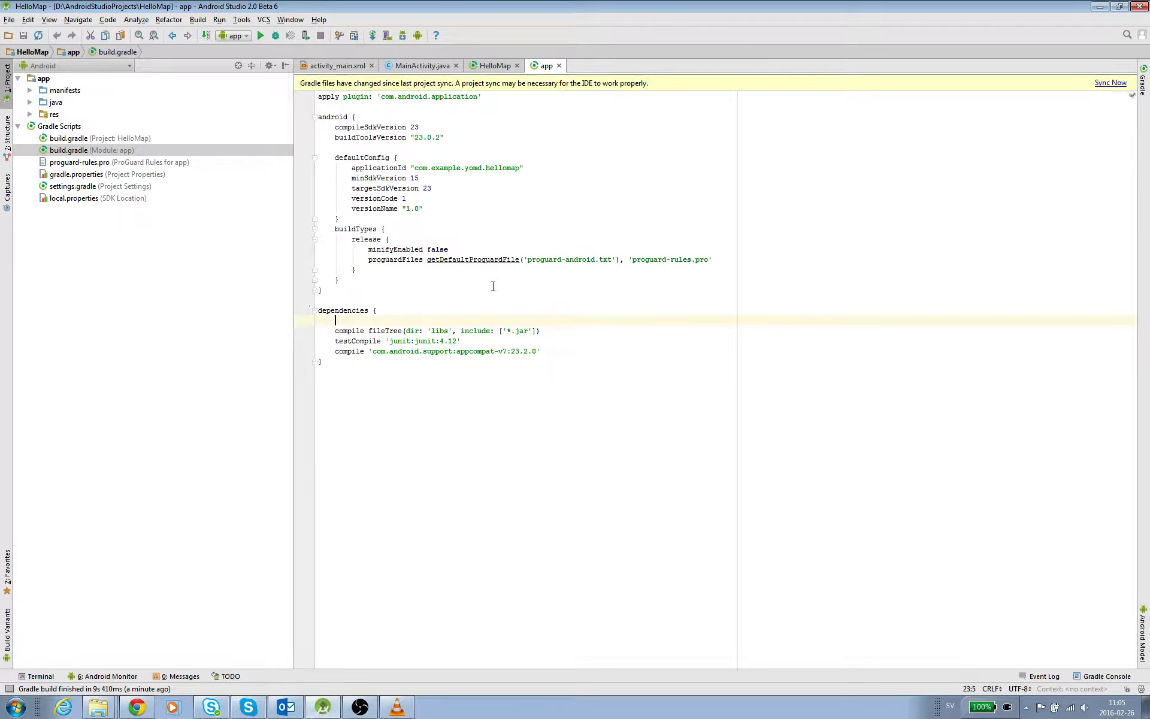
Add compile 'com.esri.arcgis.android:arcgis-android:10.2.7' to app dependencies and sync.
text(compile 'com.esri.arcgis.android:arcgis-android:10.2.7')
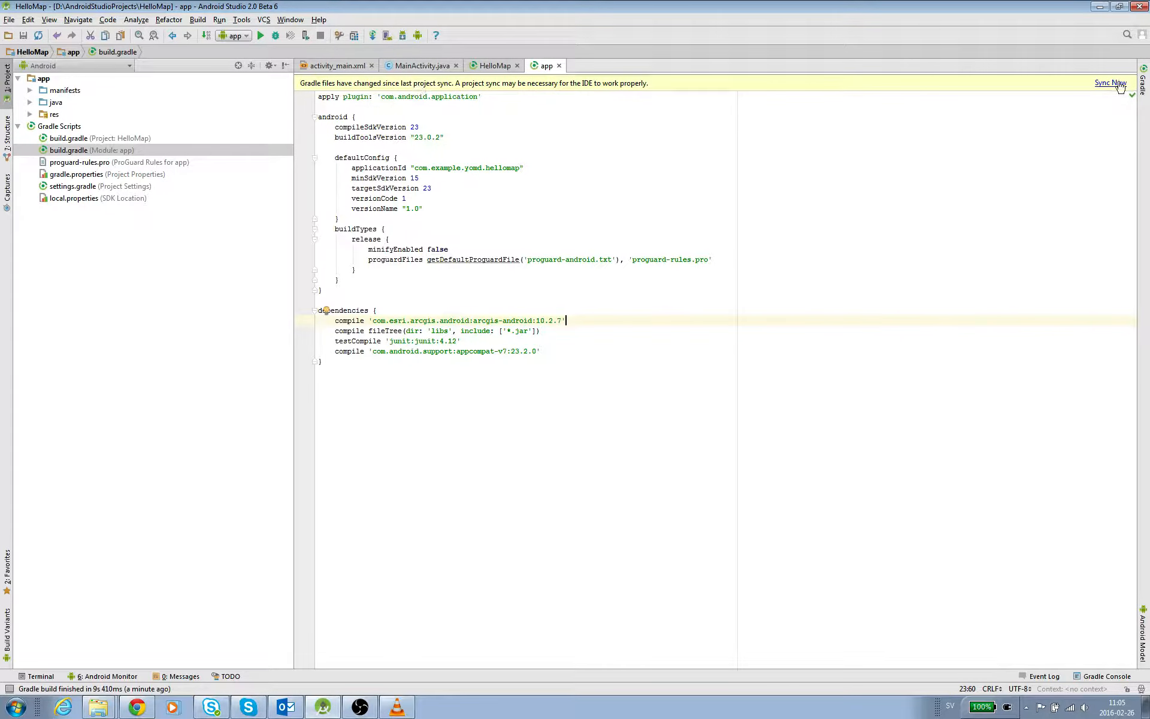
click(1111, 83)
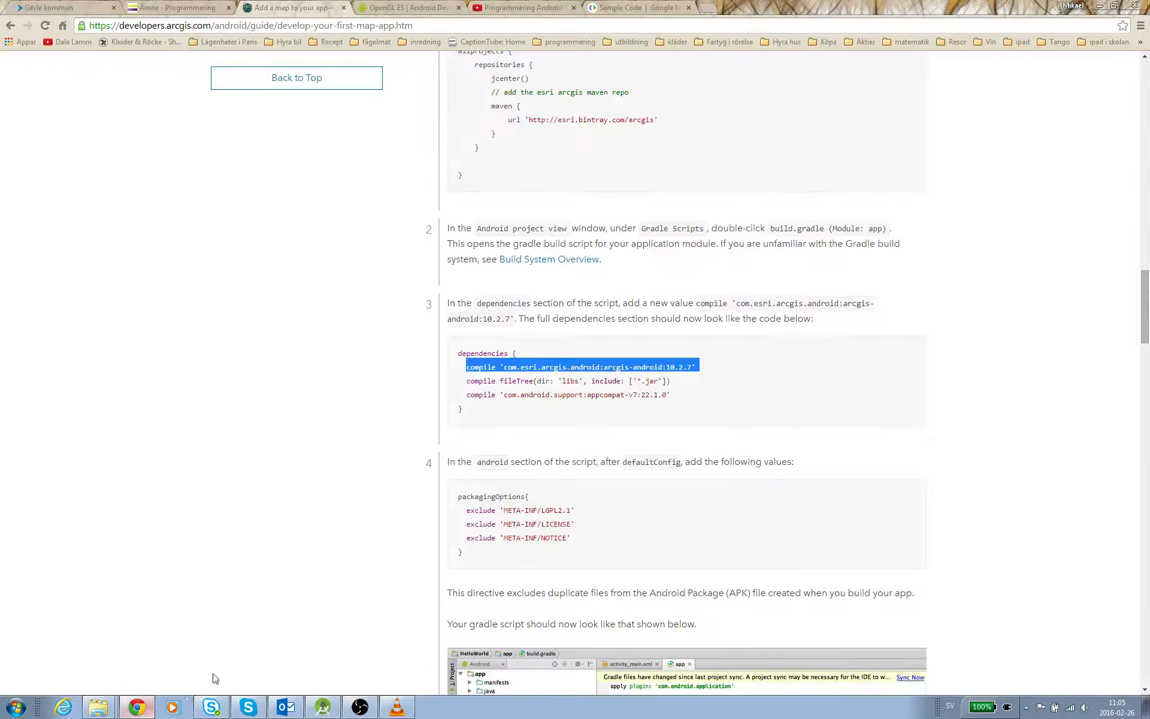
scroll(down, 3)
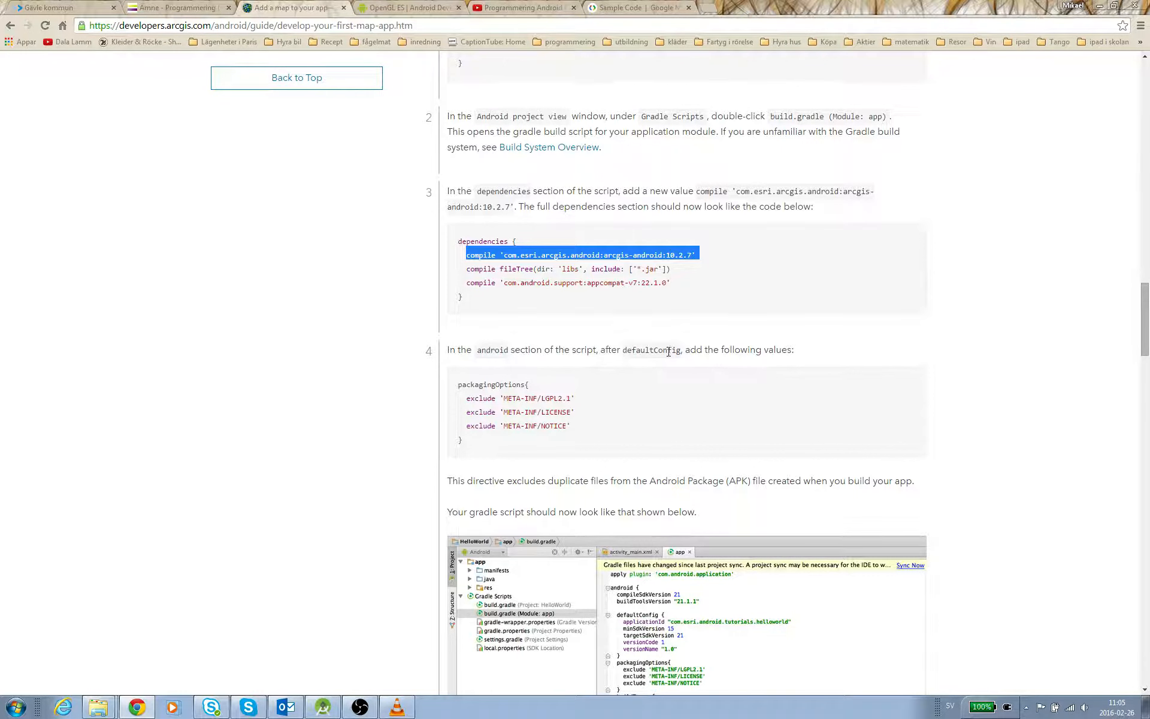
mouse_move(768, 350)
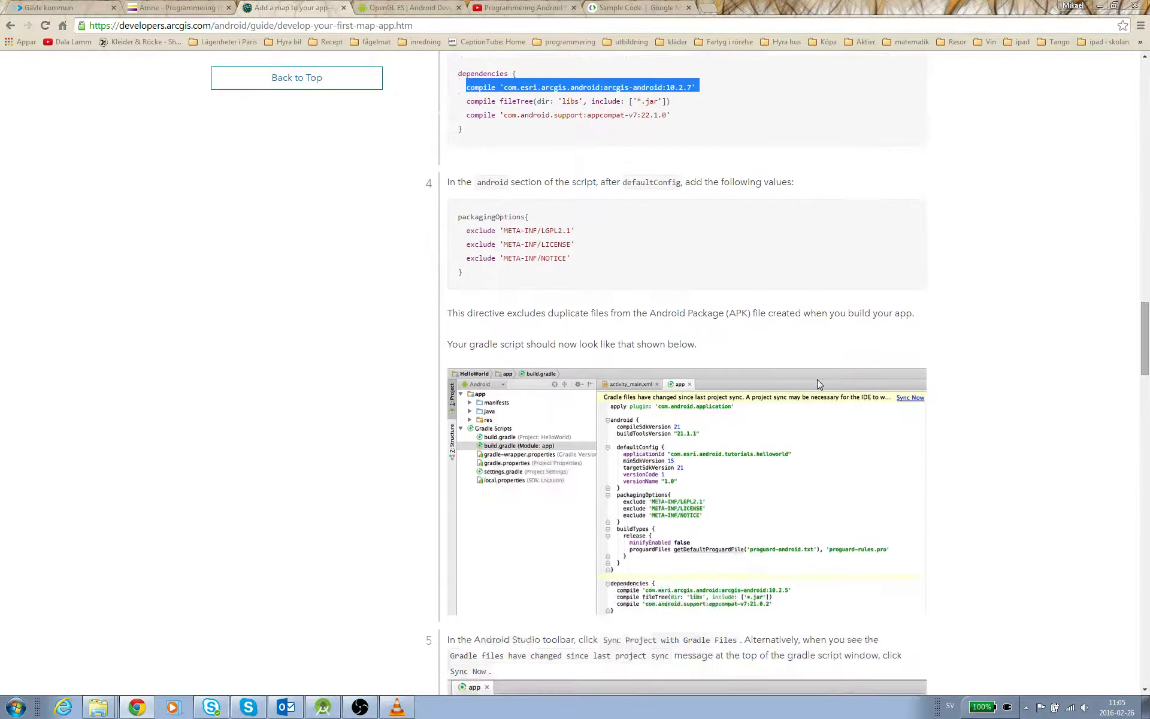
scroll(down, 3)
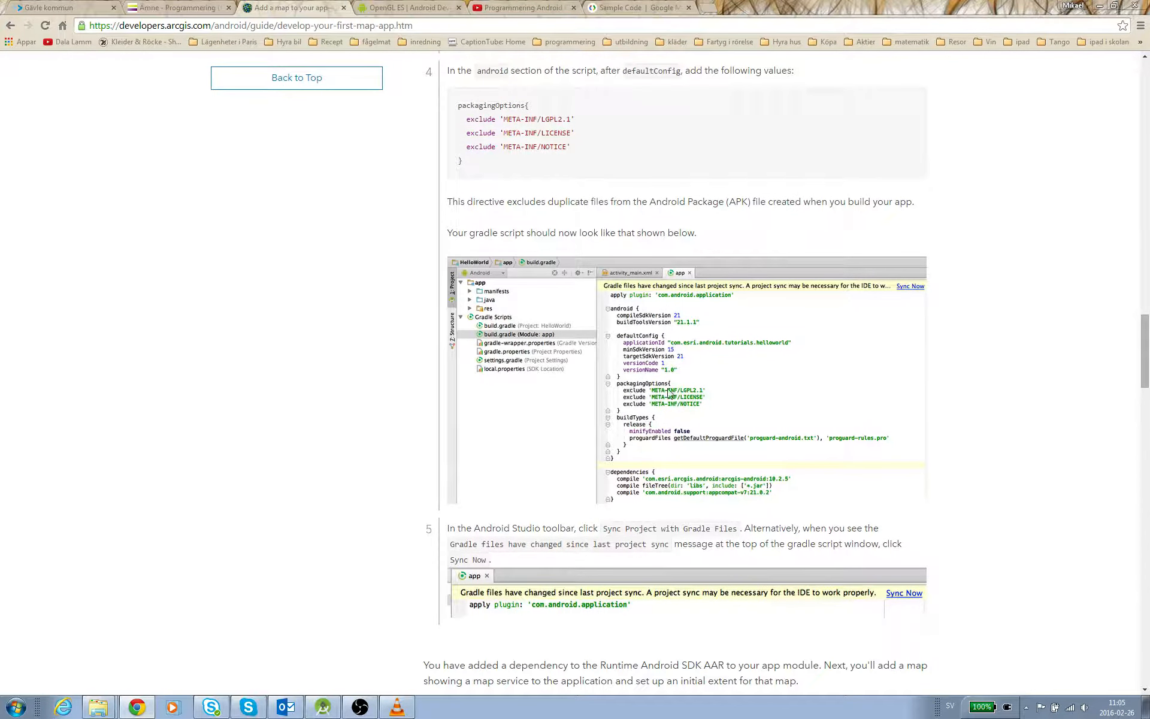
mouse_move(490, 118)
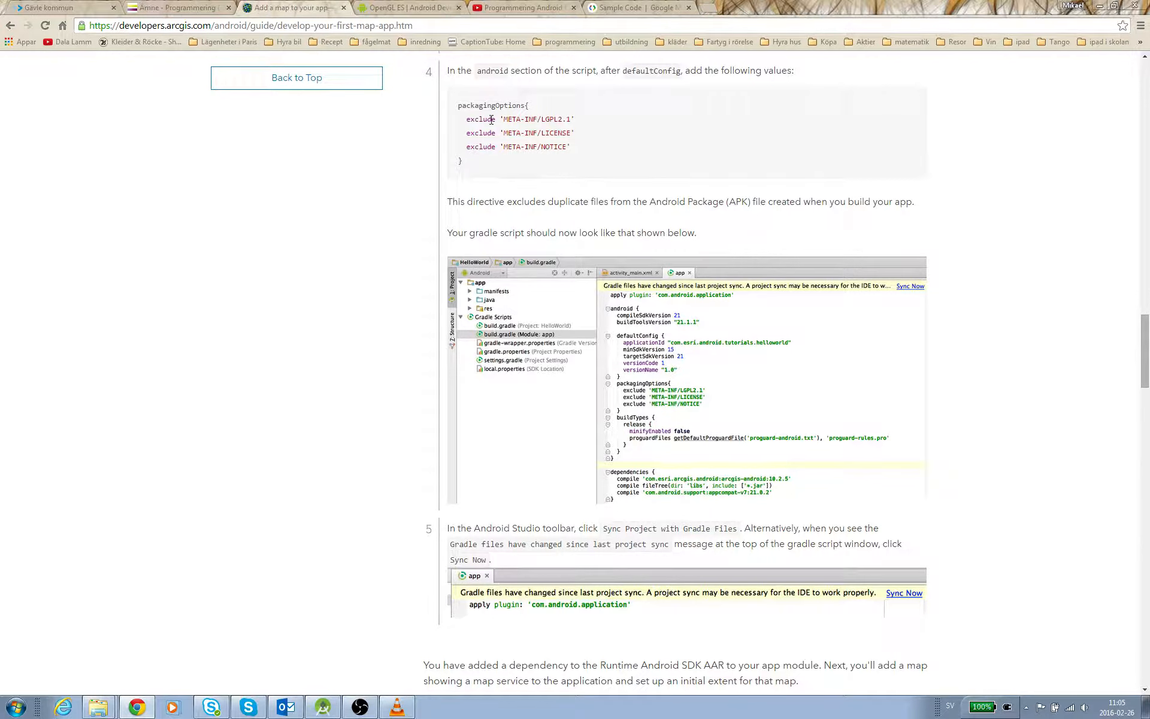
mouse_move(456, 109)
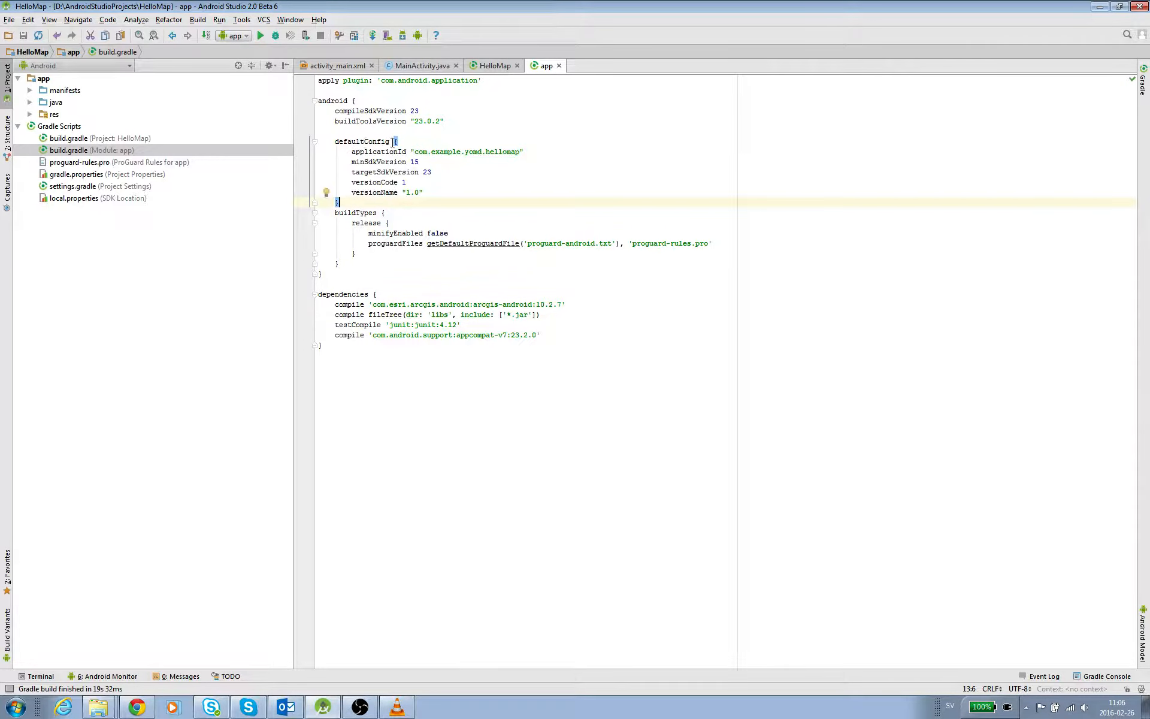
Insert an empty line after the defaultConfig block in the app build.gradle.
key(Enter)
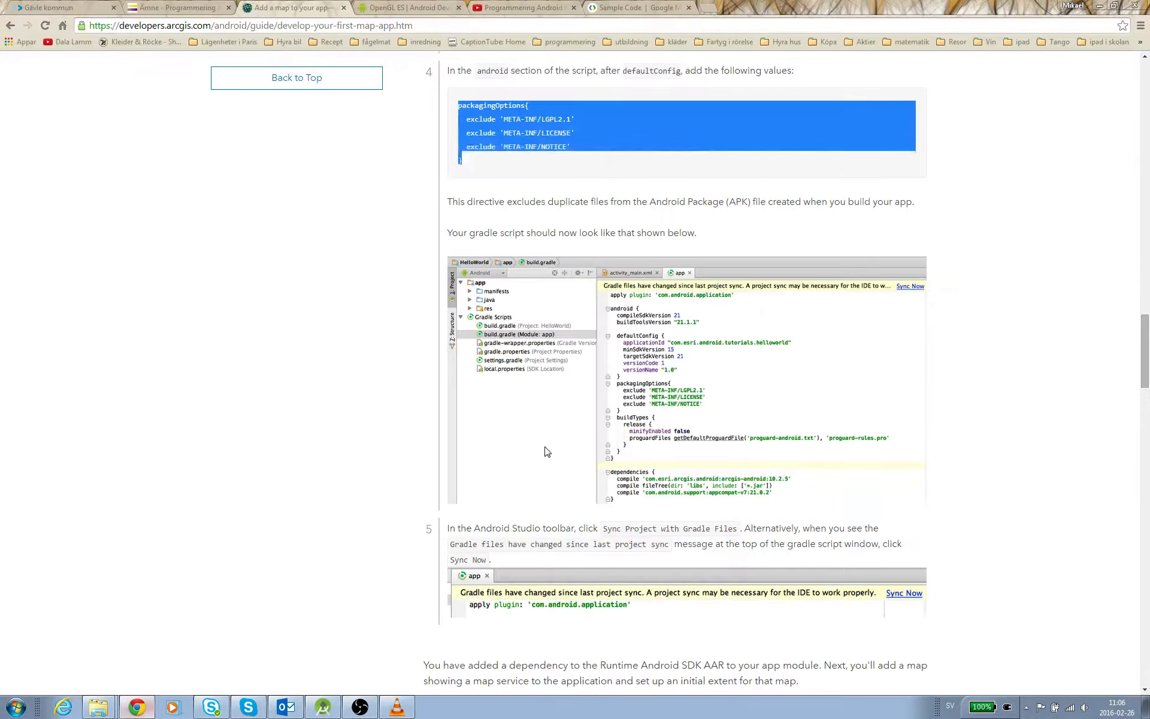
Add the packagingOptions META-INF excludes after defaultConfig and sync the project.
scroll(down, 3)
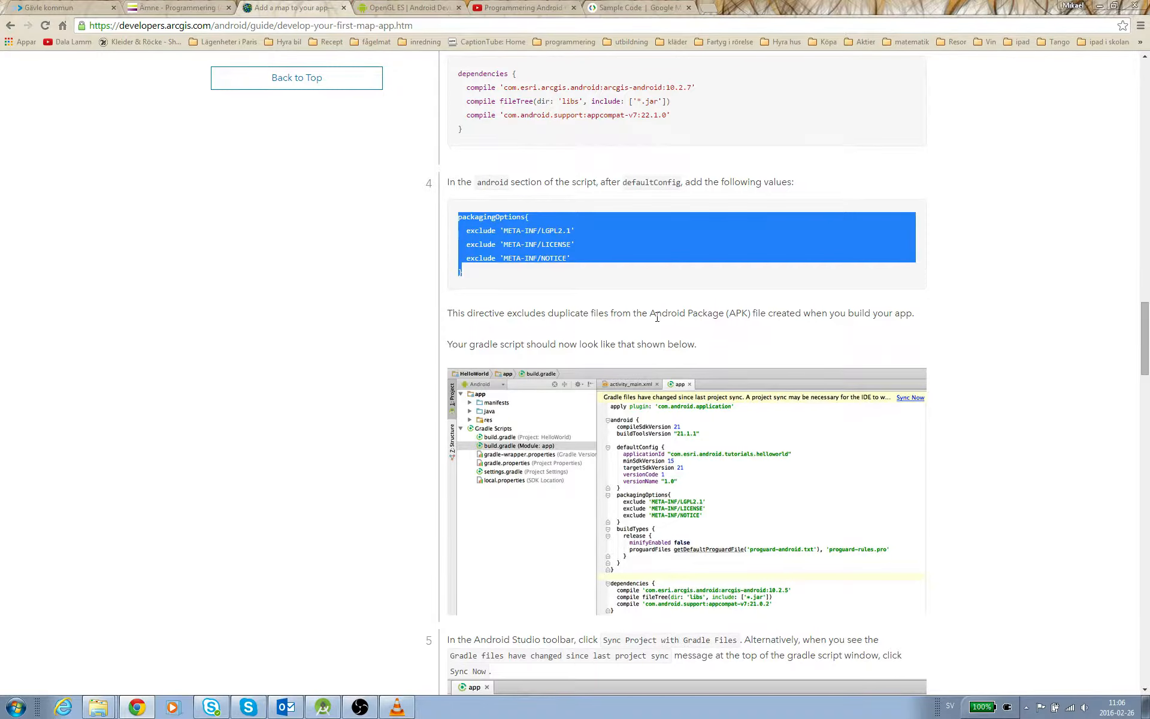
mouse_move(841, 315)
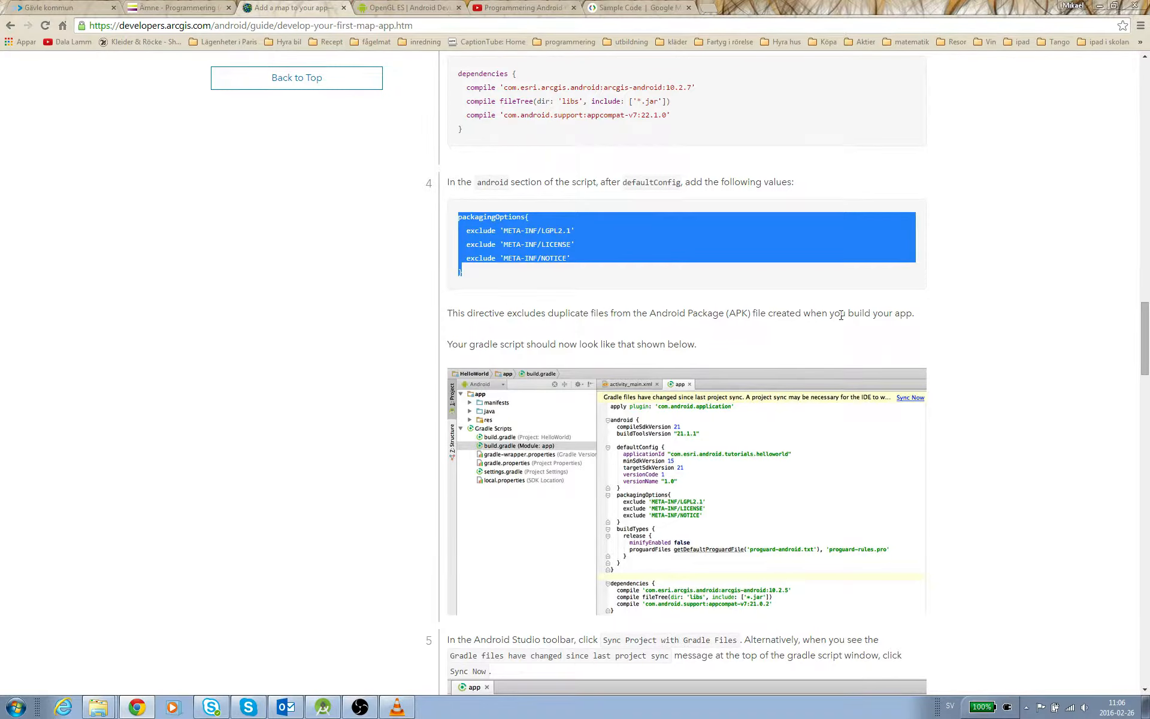
mouse_move(411, 374)
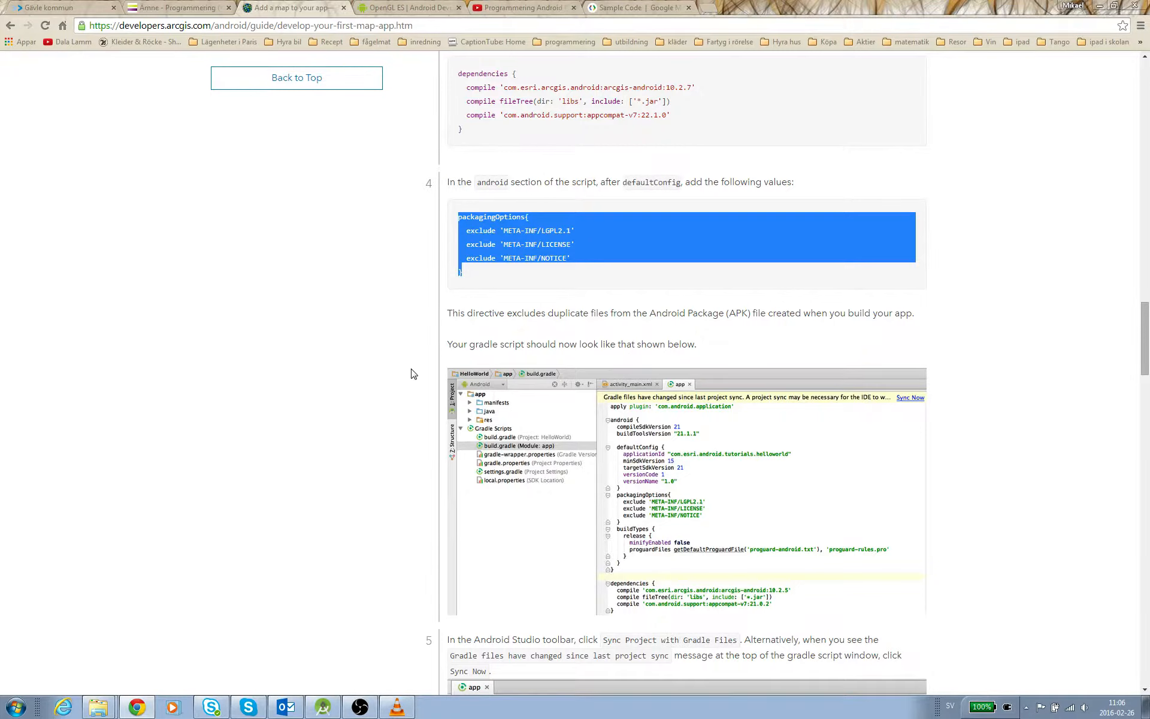
scroll(down, 3)
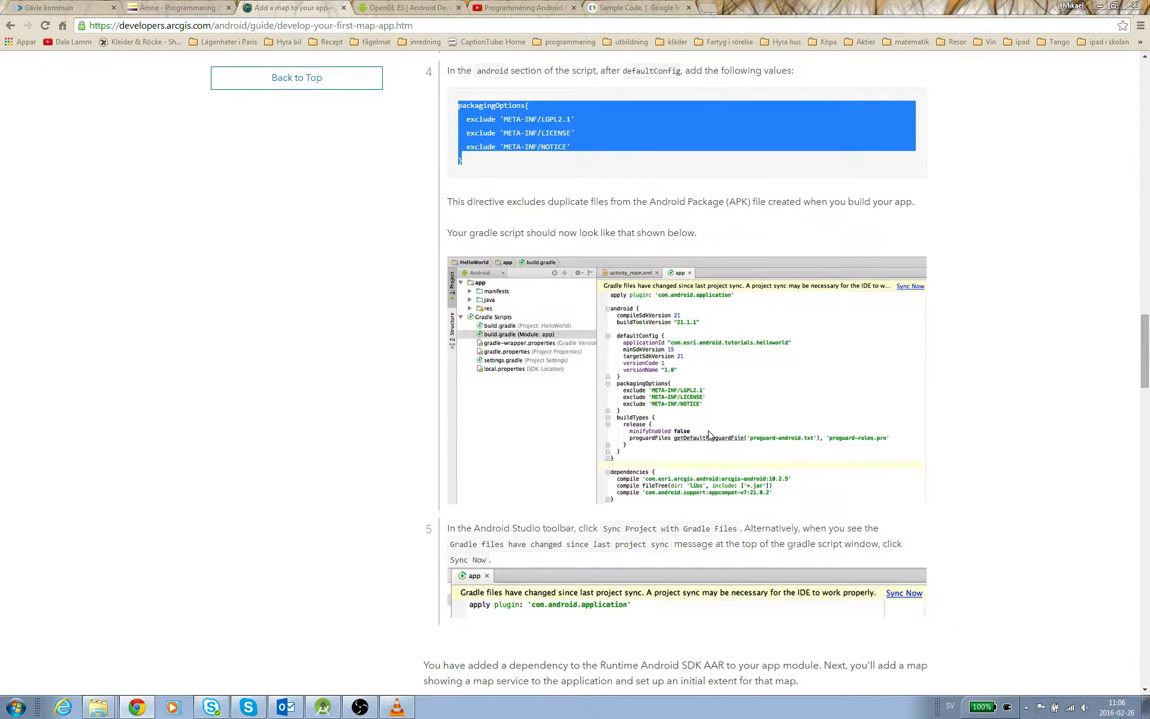
scroll(down, 3)
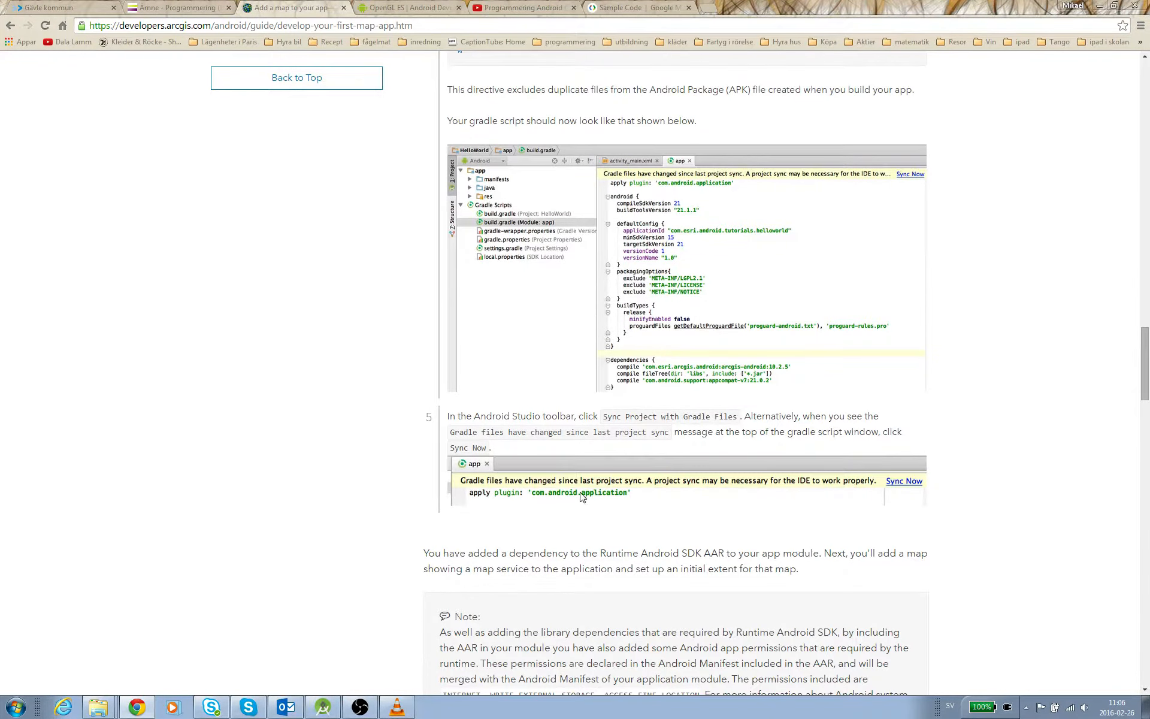
scroll(down, 3)
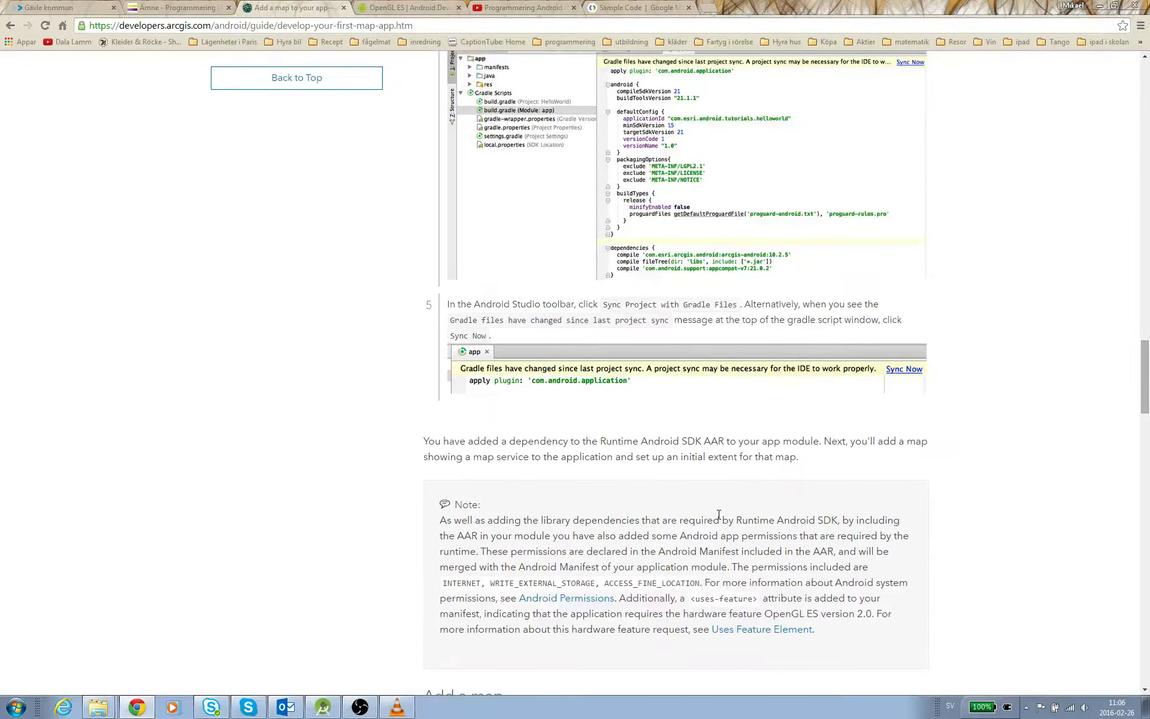
scroll(down, 3)
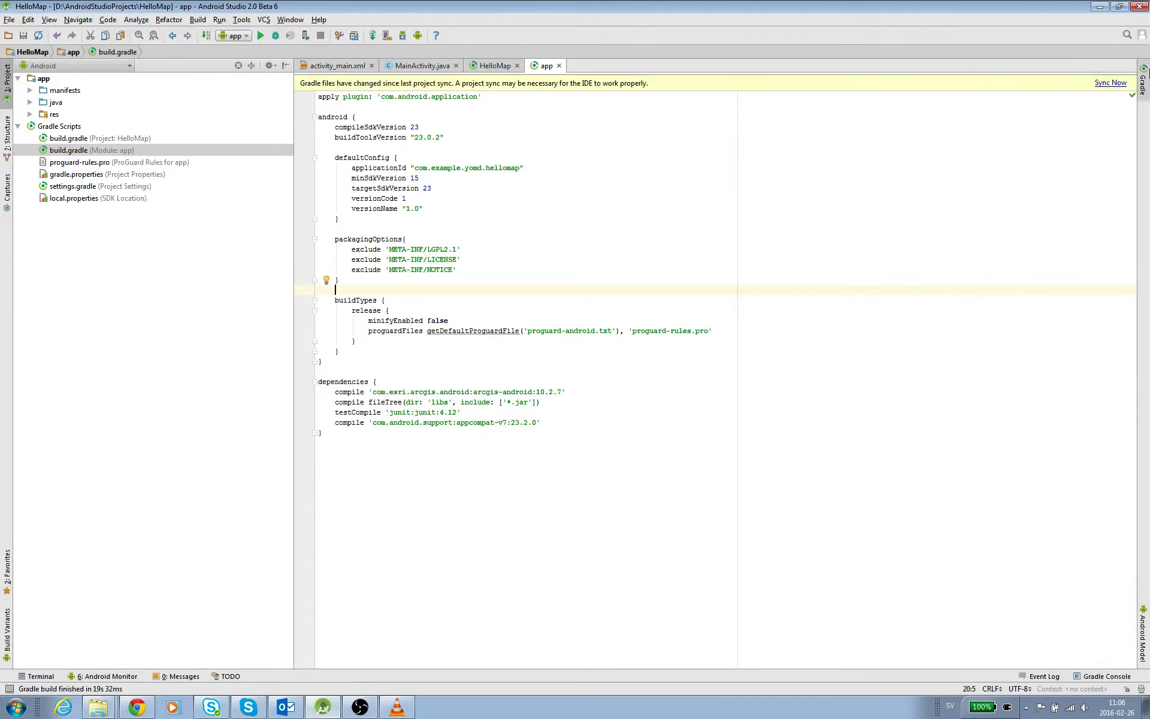
click(1110, 82)
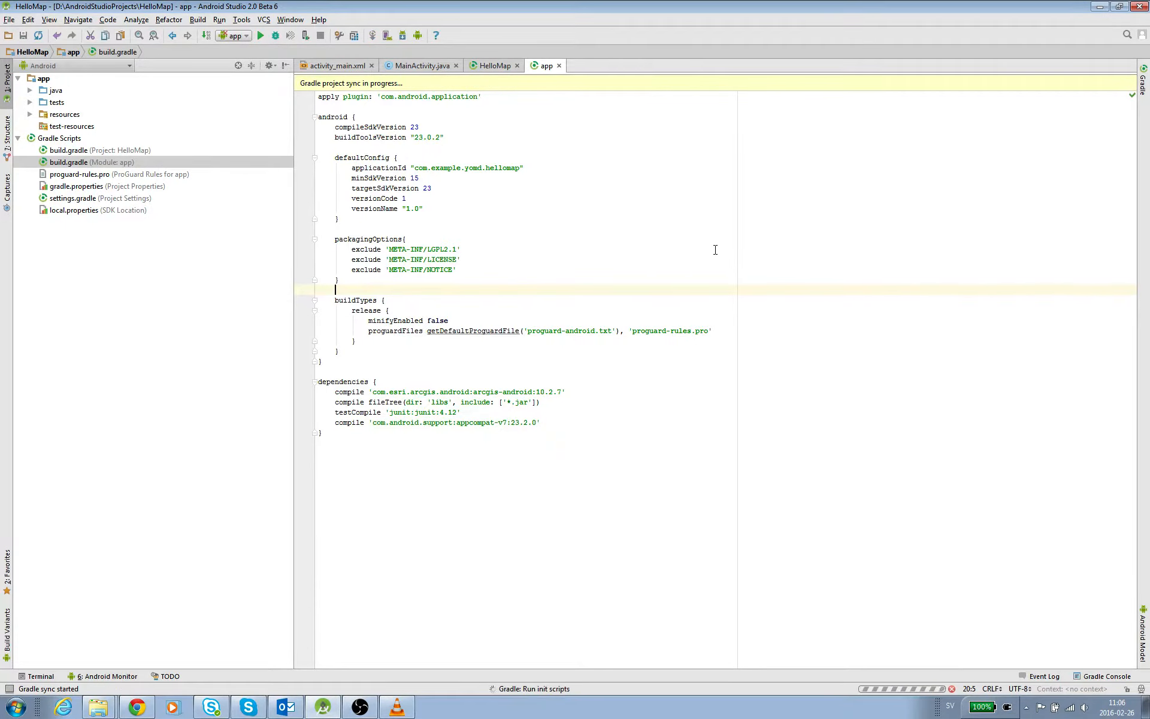